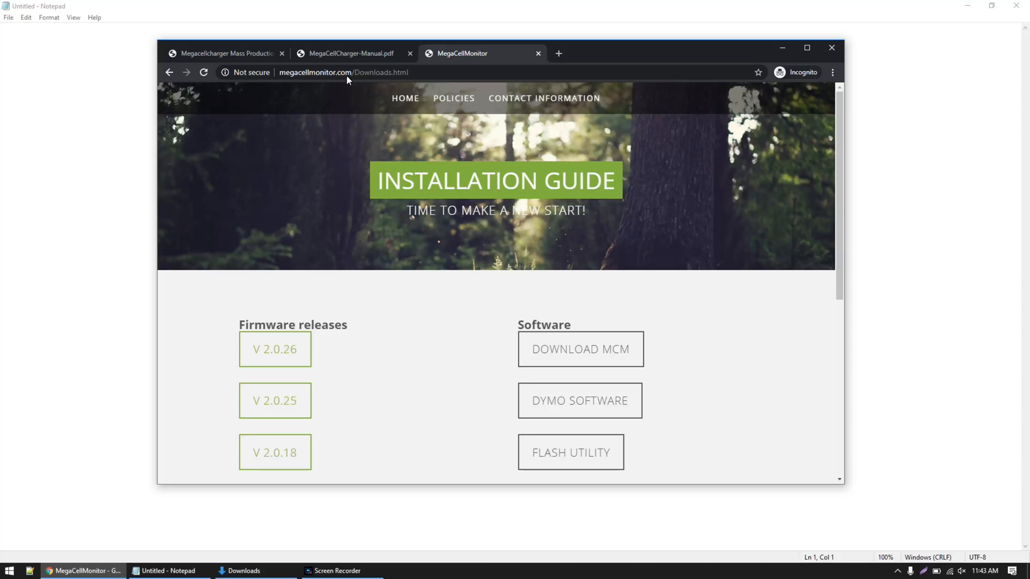
mouse_move(353, 150)
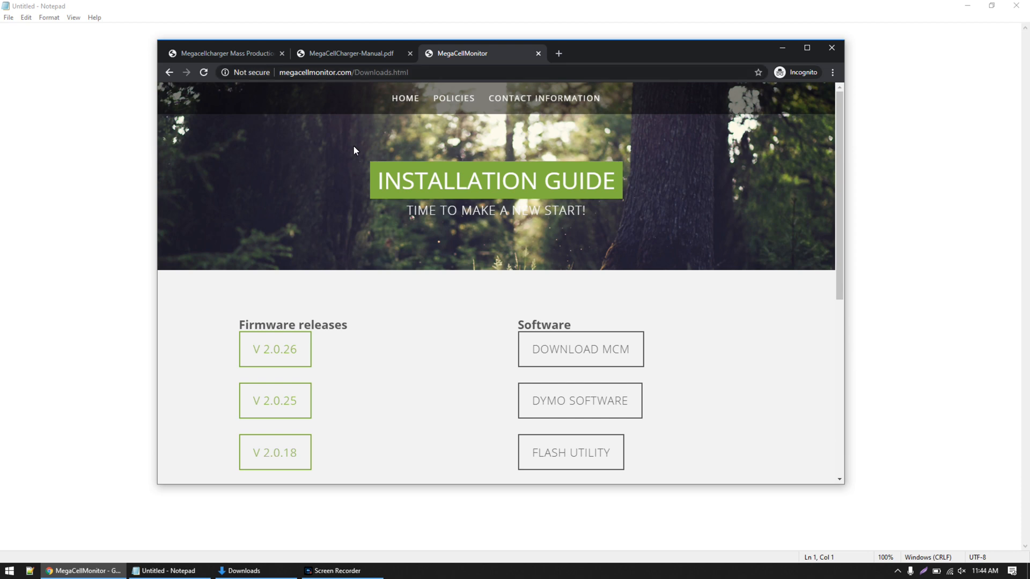
mouse_move(351, 88)
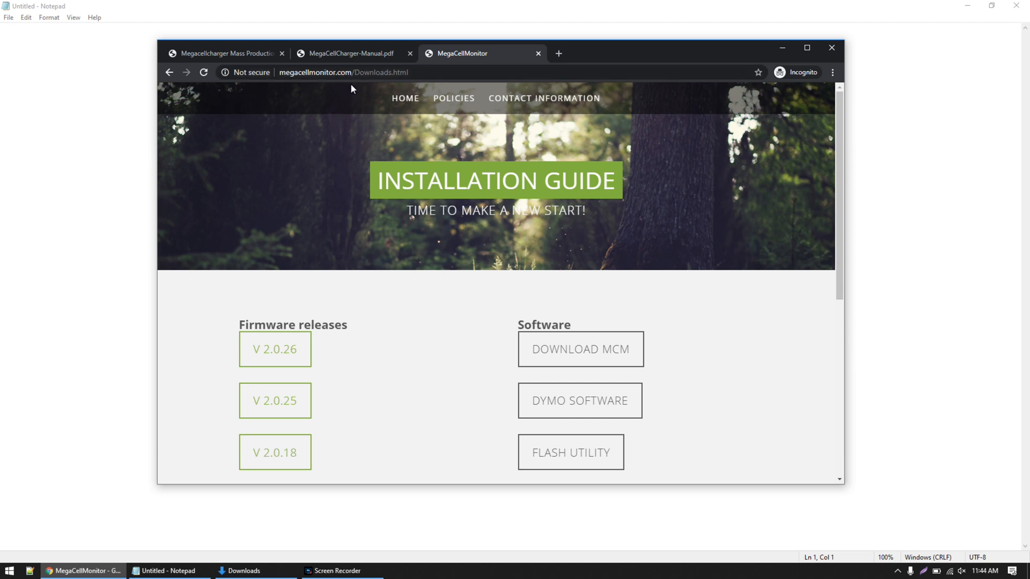
mouse_move(493, 425)
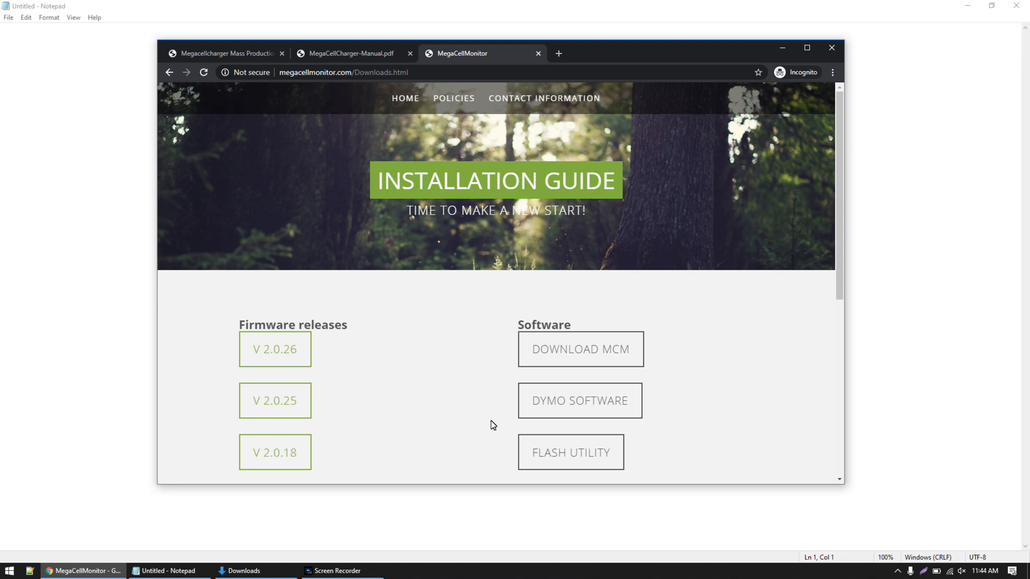
mouse_move(548, 458)
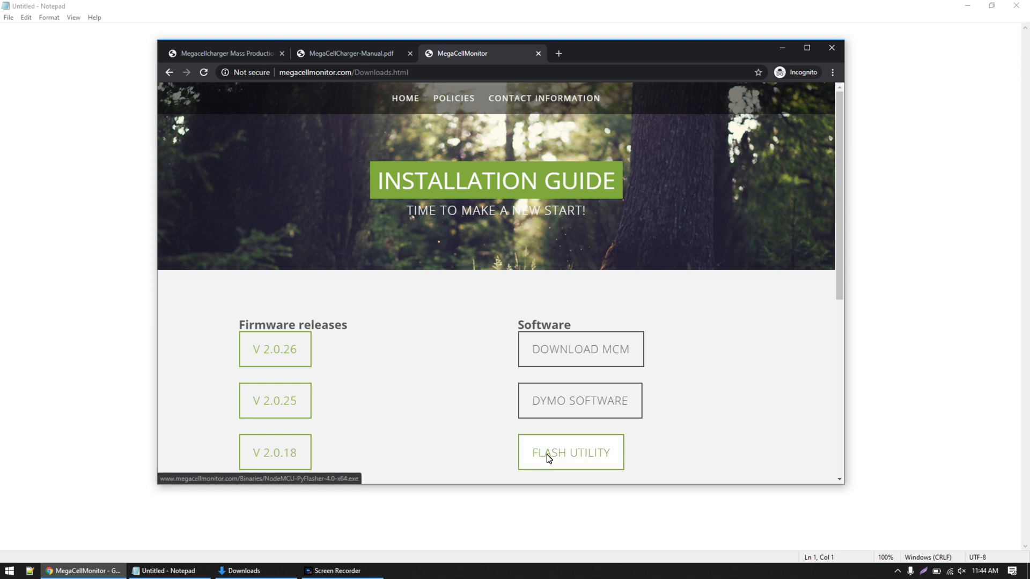
- Download the NodeMCU PyFlasher utility and launch the downloaded executable
left_click(570, 453)
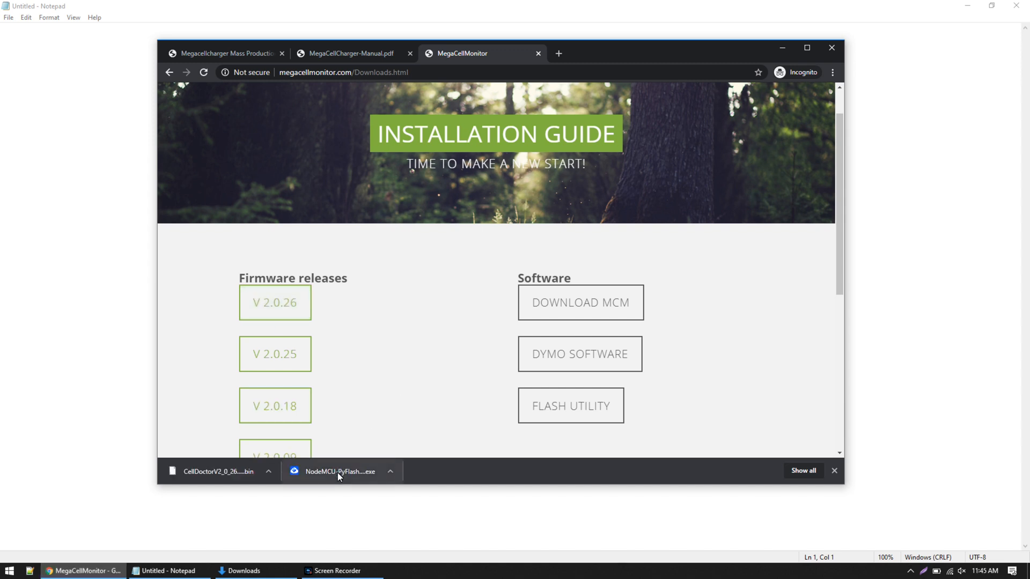
left_click(340, 471)
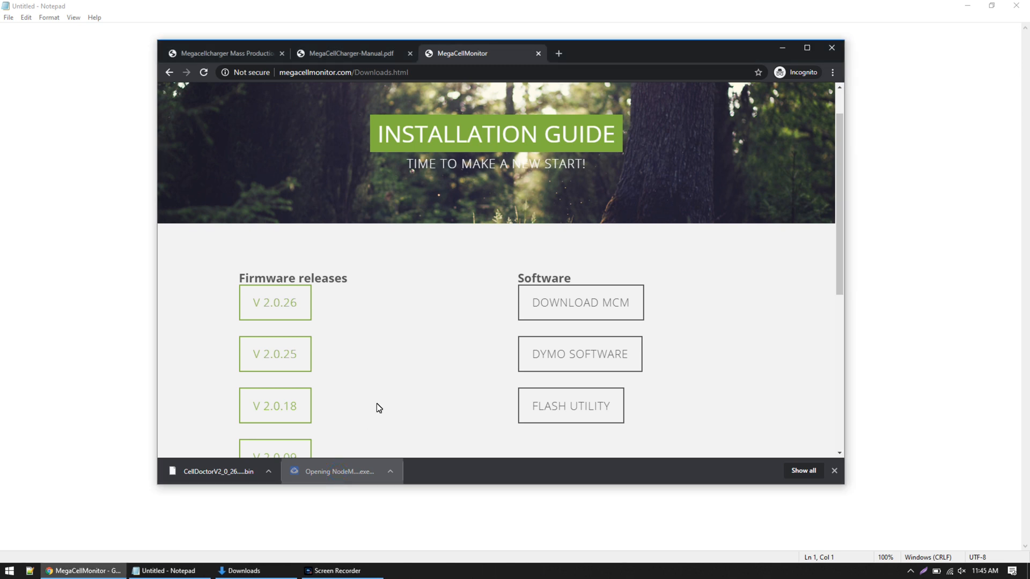
- Choose COM5 as PyFlasher's serial port, confirming the CH340 adapter in Device Manager
left_click(339, 471)
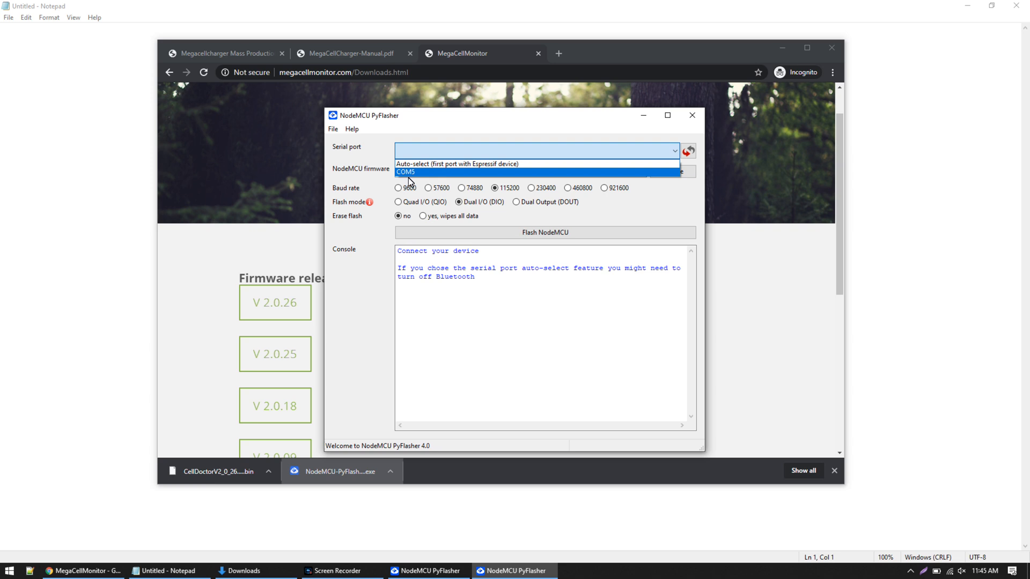
left_click(406, 171)
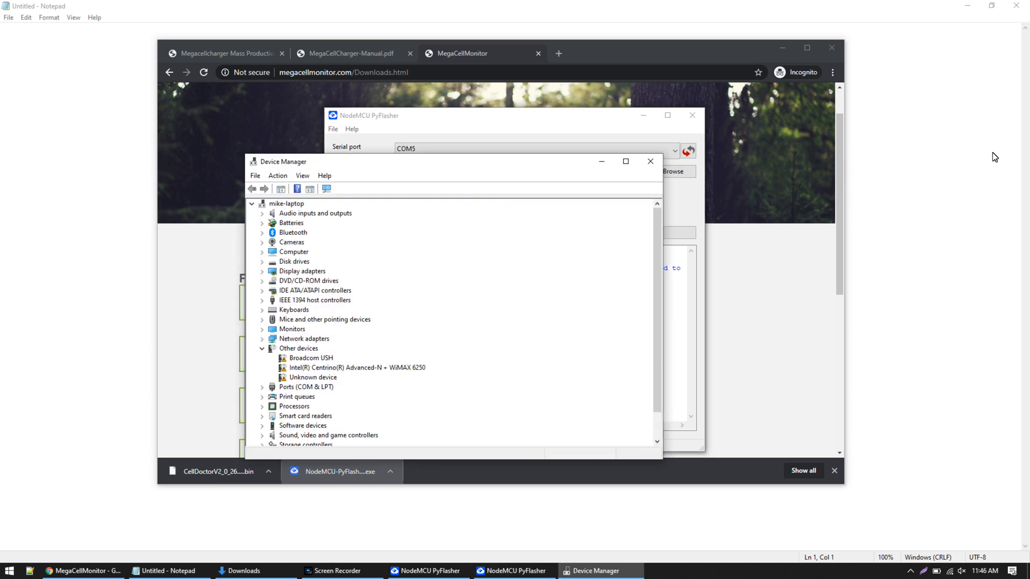
left_click(305, 386)
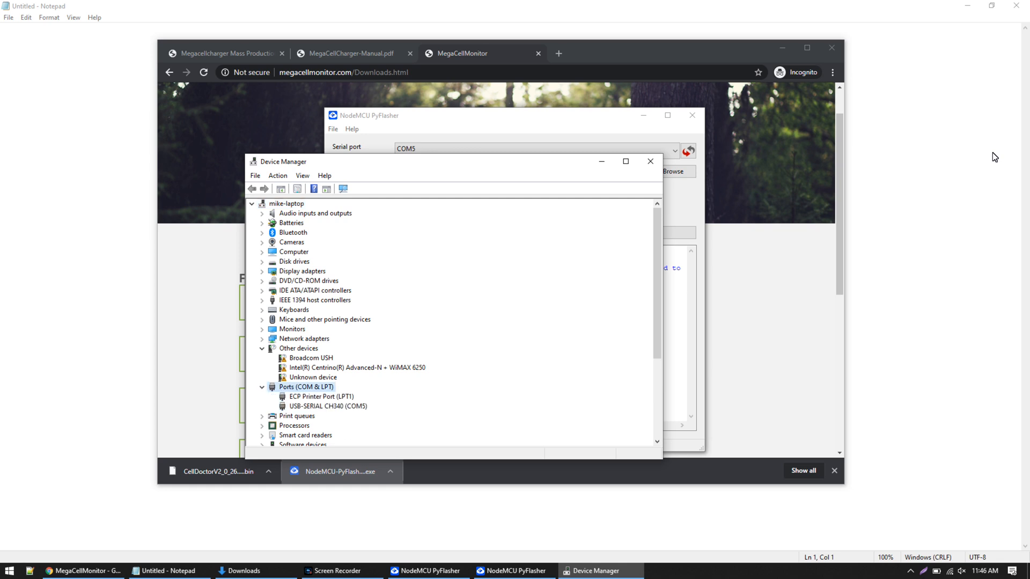
left_click(327, 406)
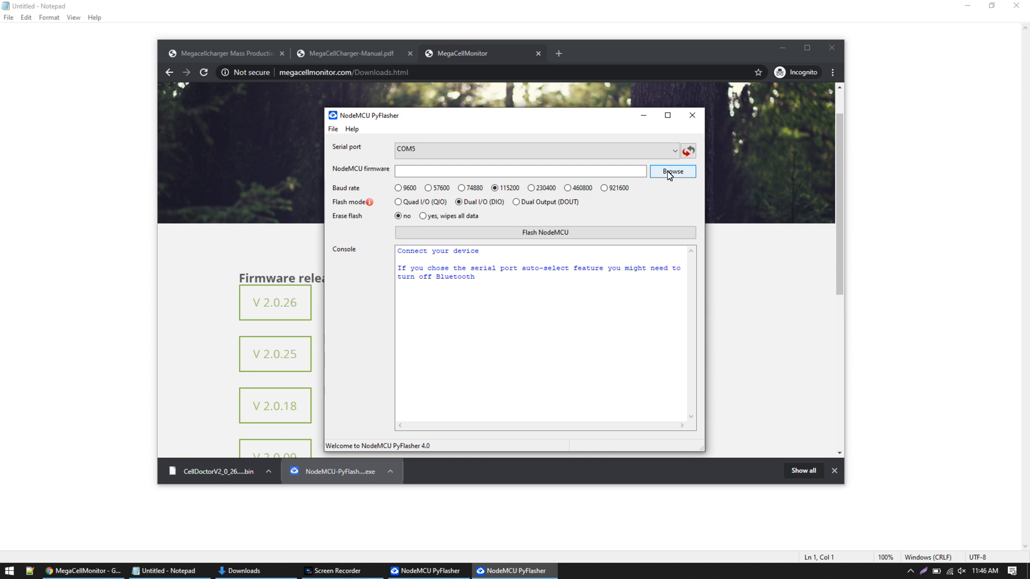
- Flash CellDoctorV2_0_26.ino.bin from Downloads to the ESP8266 over COM5
left_click(670, 172)
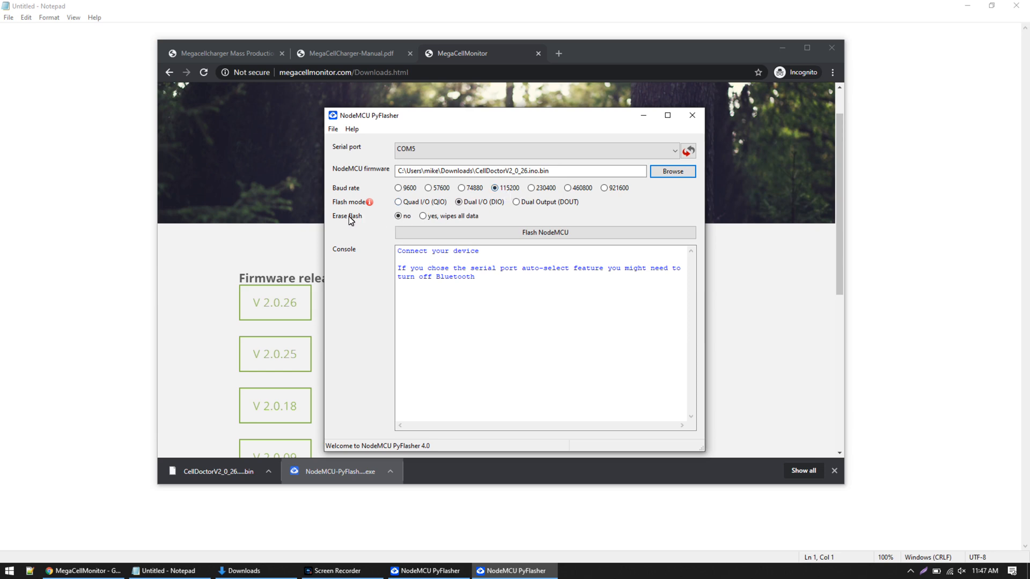
left_click(398, 215)
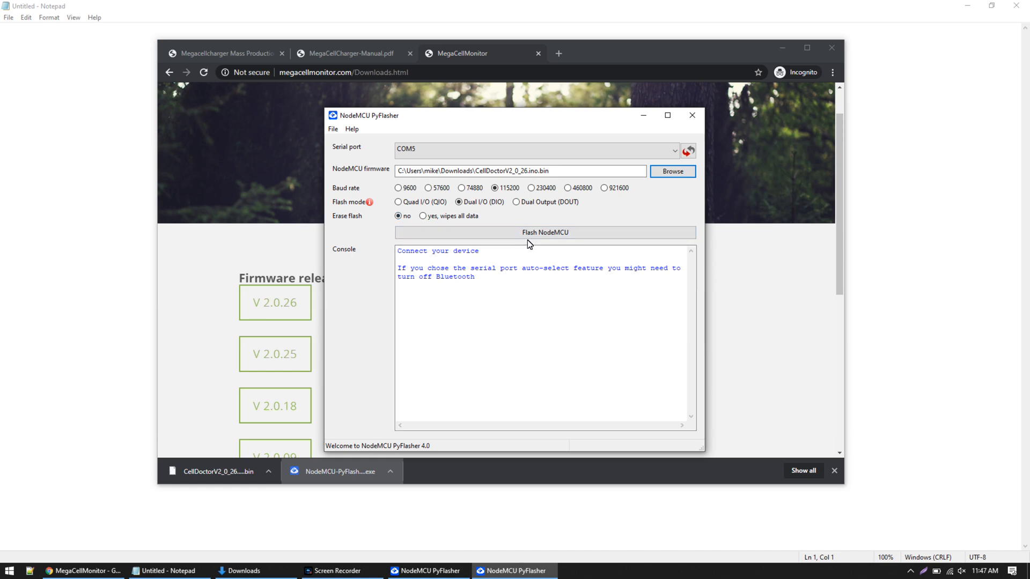
left_click(544, 232)
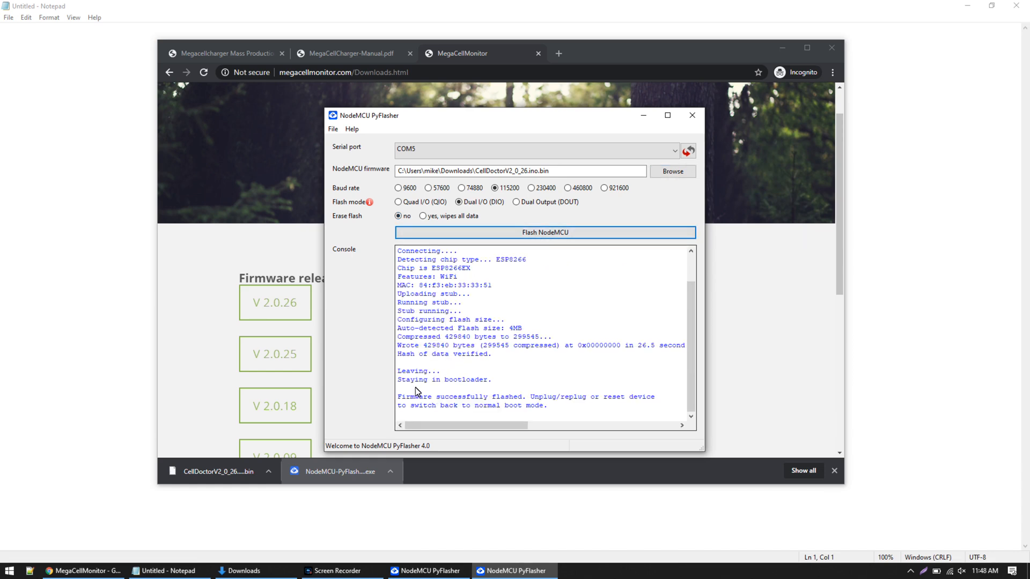
mouse_move(648, 197)
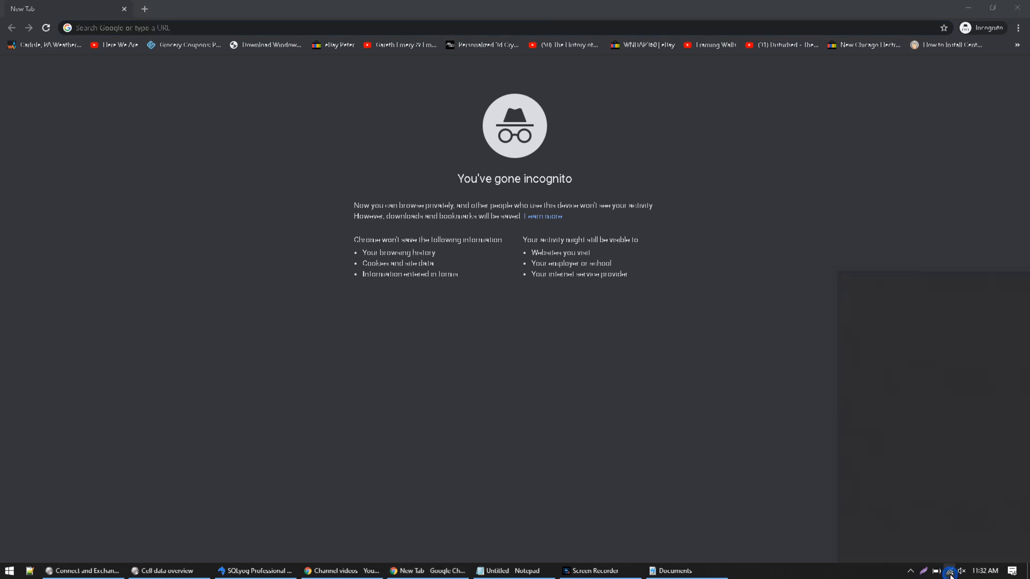
- Disconnect from Ocelot and connect to the AP-CellDoctor_B333351 Wi-Fi access point
left_click(950, 570)
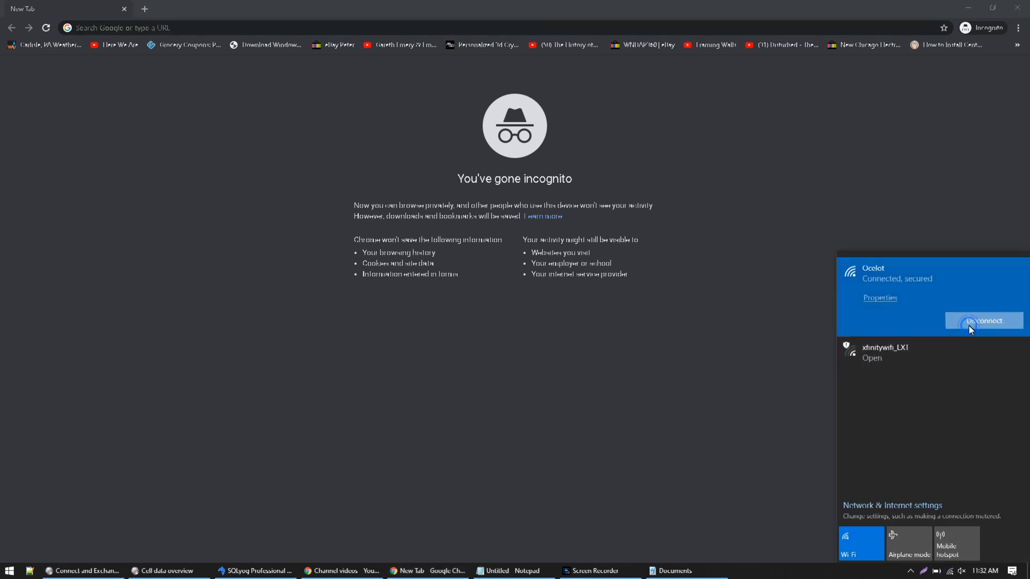
left_click(983, 320)
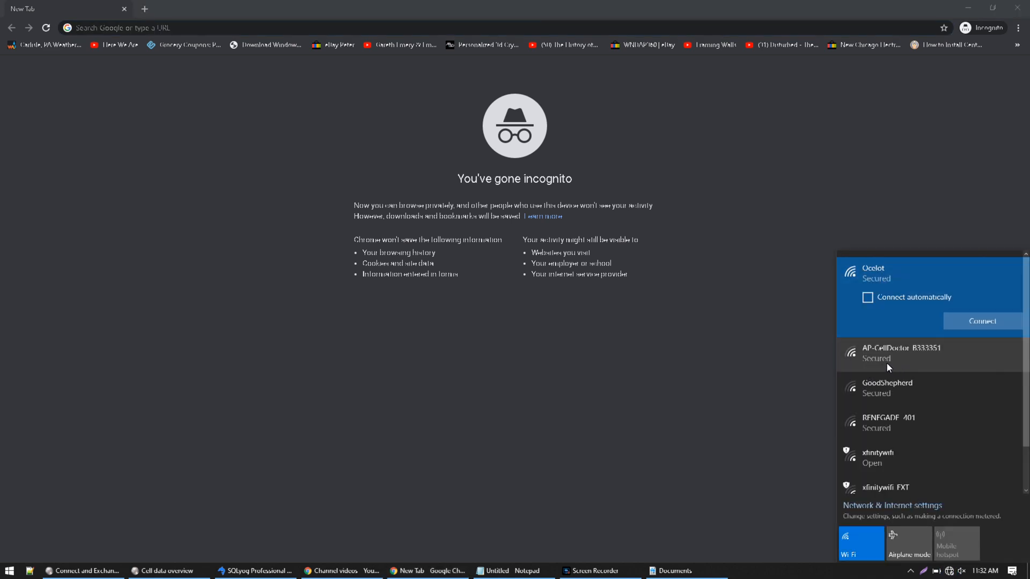
left_click(901, 353)
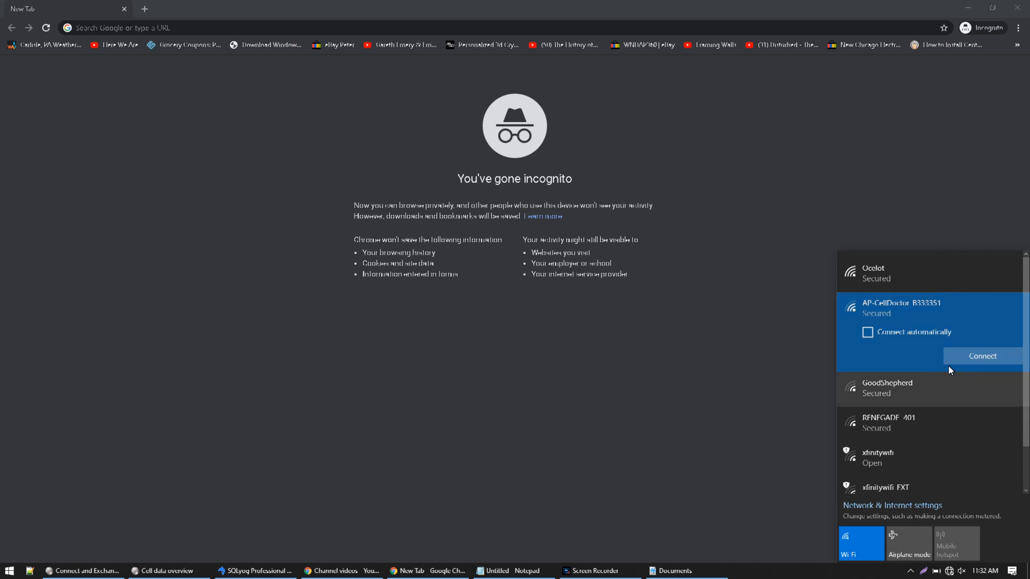
left_click(982, 356)
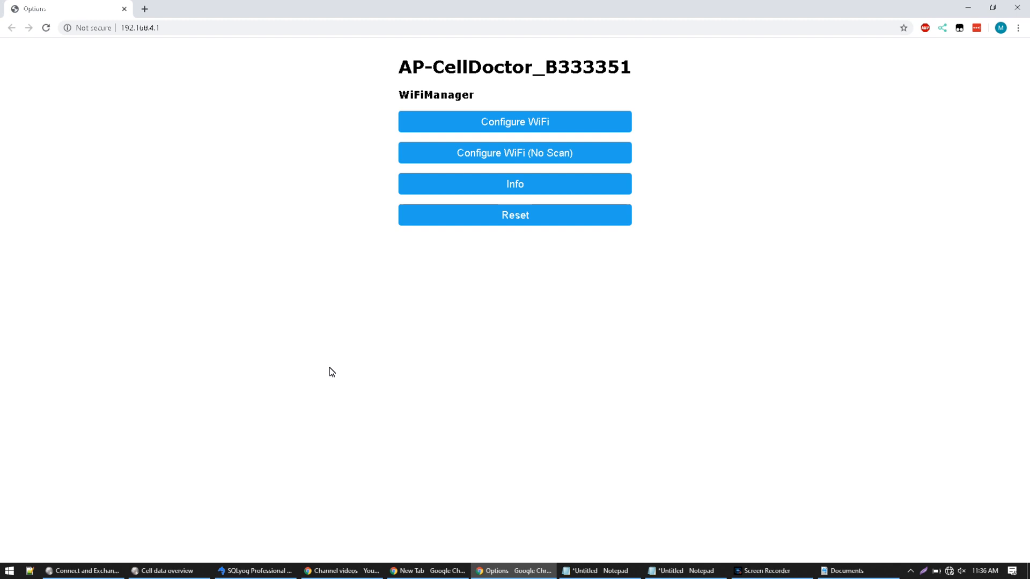
mouse_move(354, 199)
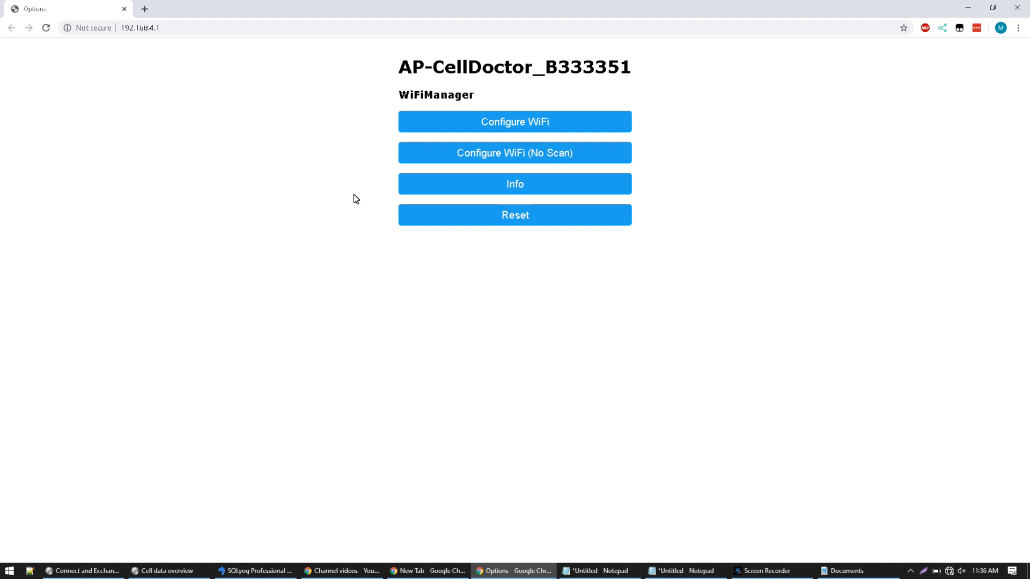
- In Configure WiFi, set the SSID to Ocelot and enter its password
left_click(514, 122)
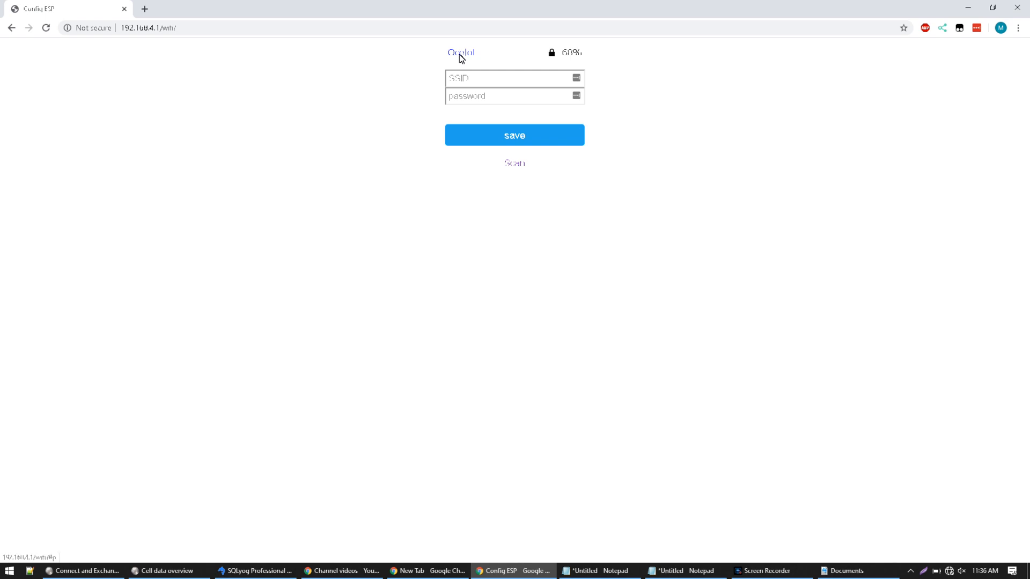
left_click(460, 53)
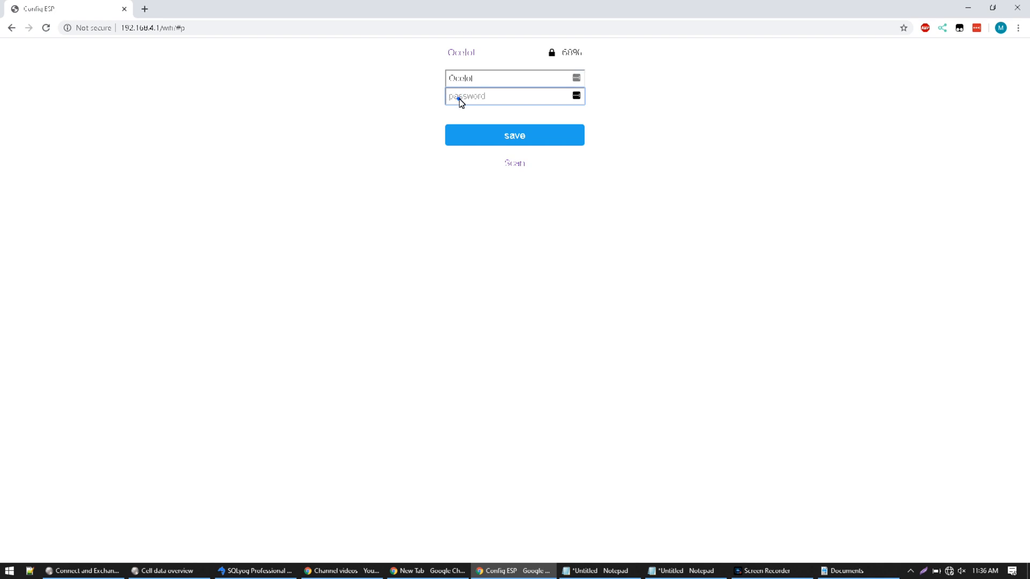
type("password")
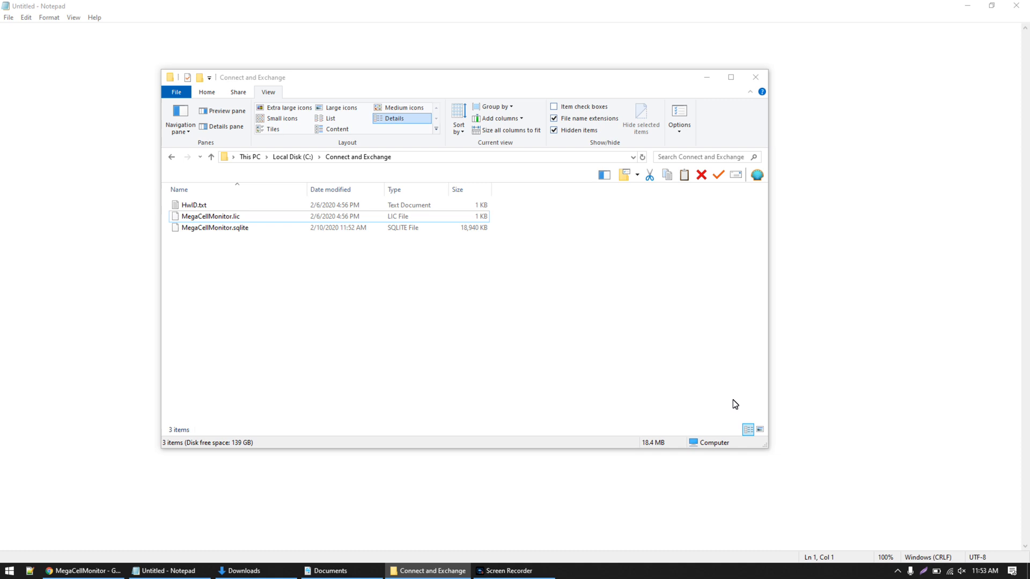
mouse_move(299, 168)
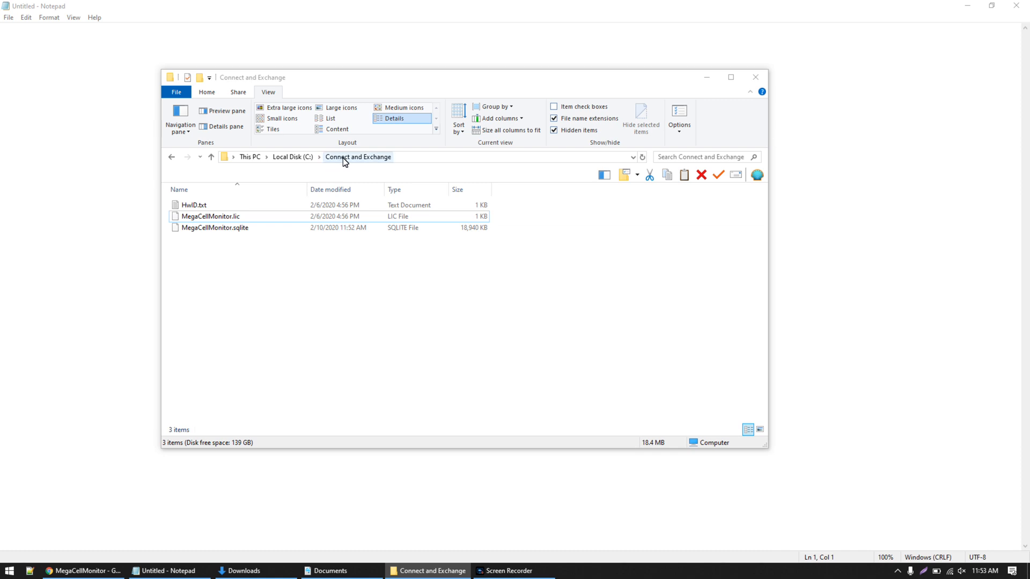
- Select MegaCellMonitor.lic in the C:\Connect and Exchange folder
left_click(211, 216)
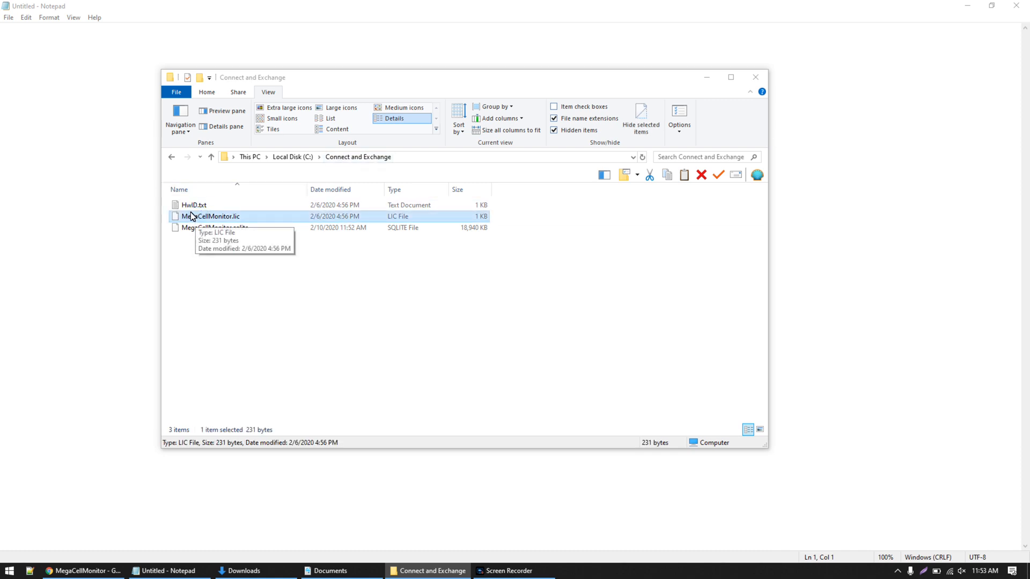
mouse_move(193, 204)
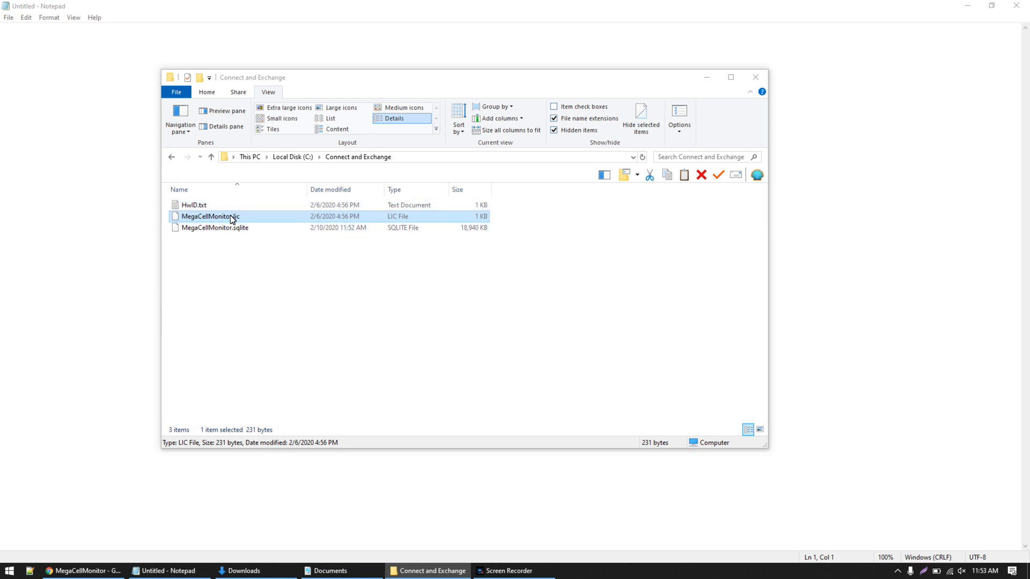
mouse_move(227, 216)
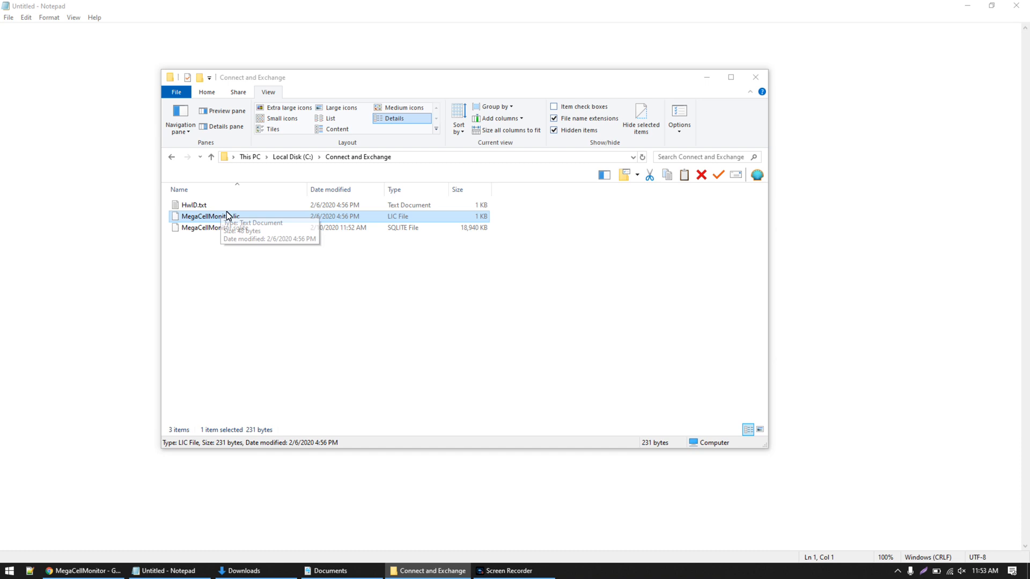
mouse_move(242, 334)
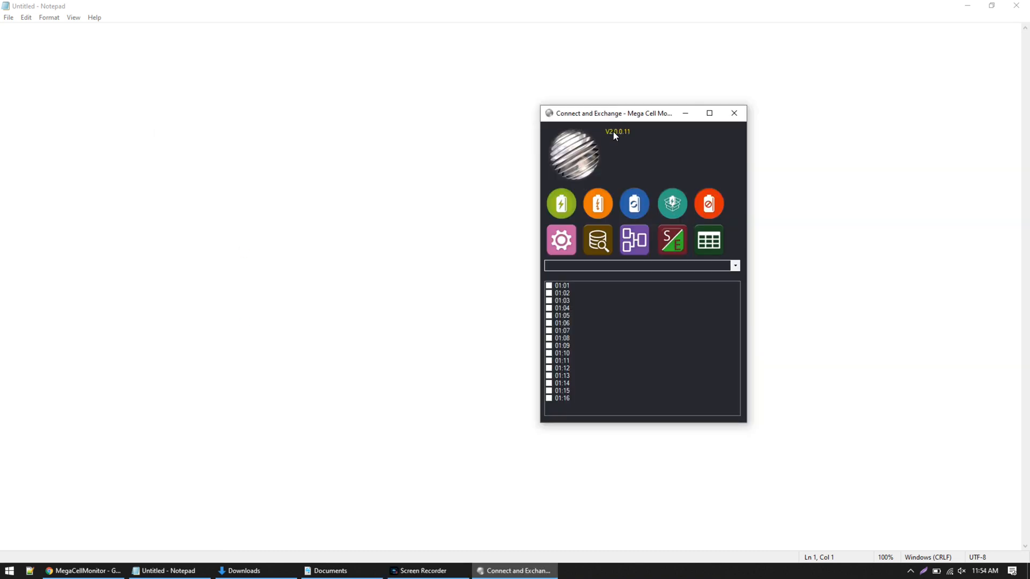
- Select all 16 channels, show the Cell data overview grid, and open configuration
left_click(735, 265)
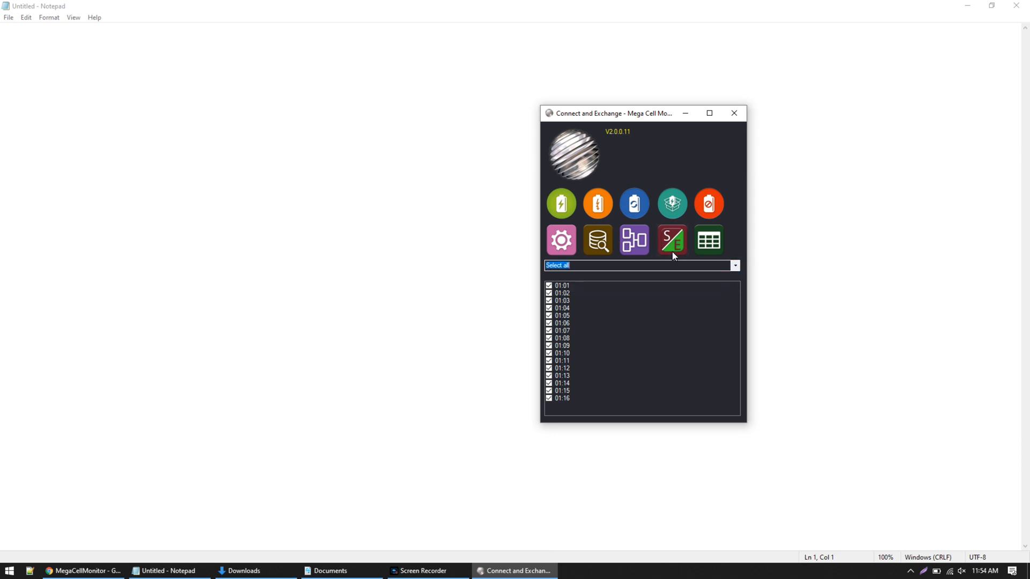
left_click(708, 239)
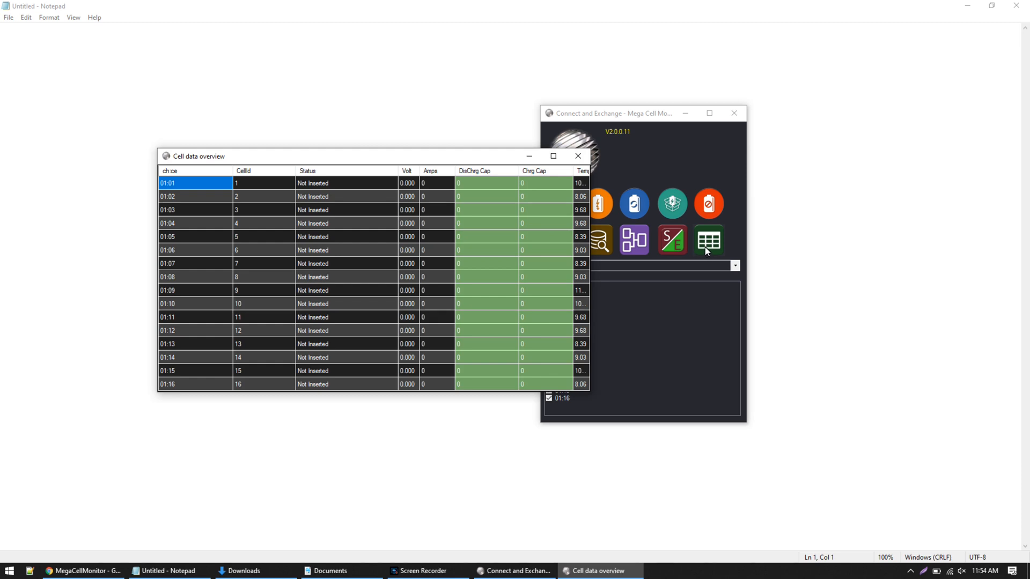
mouse_move(687, 243)
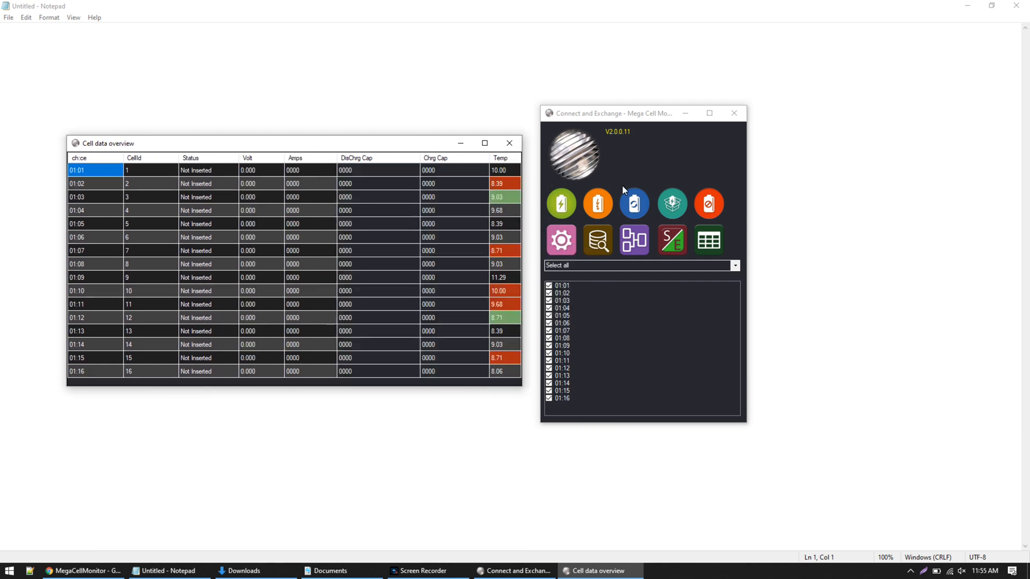
mouse_move(559, 204)
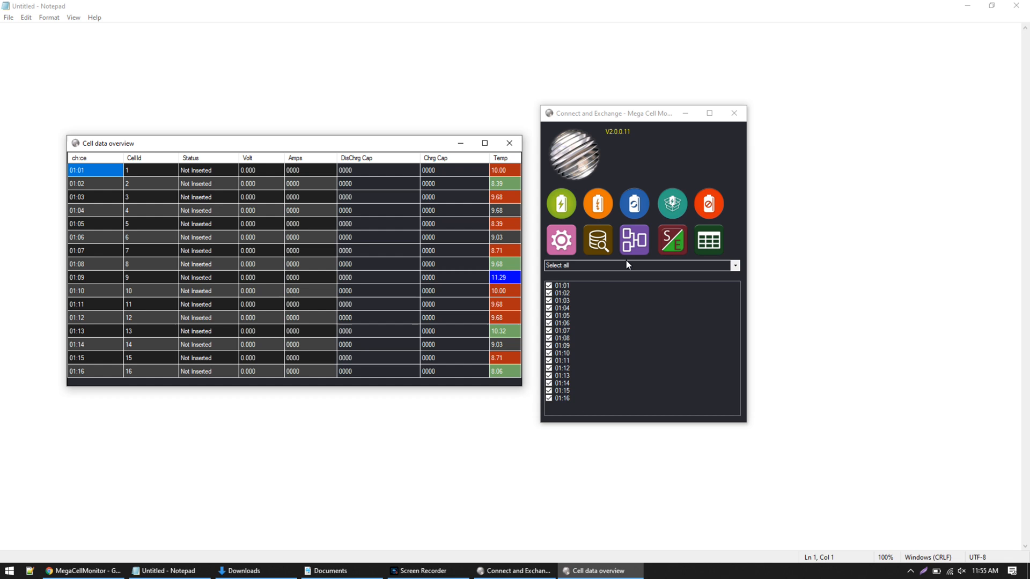
mouse_move(669, 255)
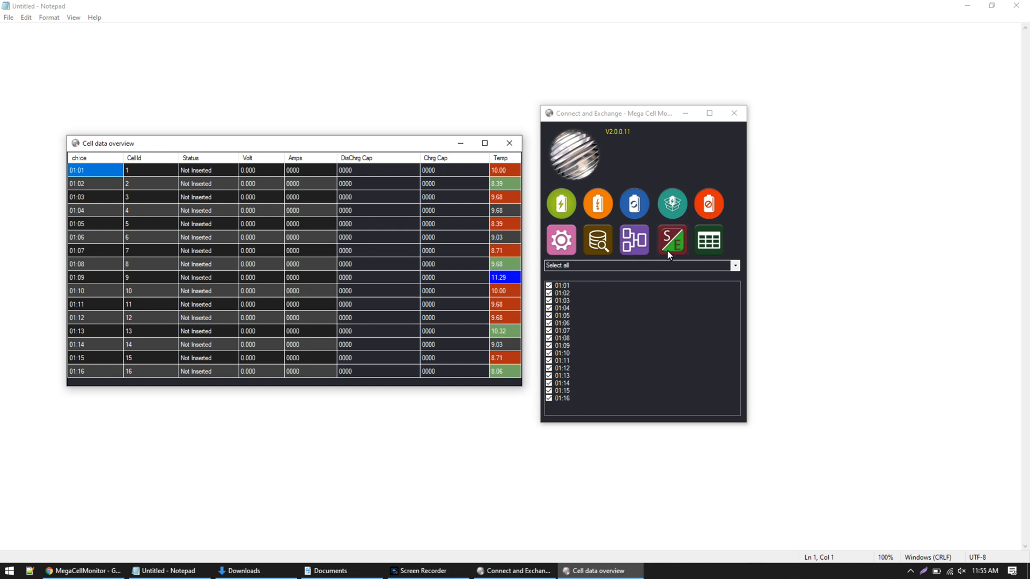
mouse_move(687, 275)
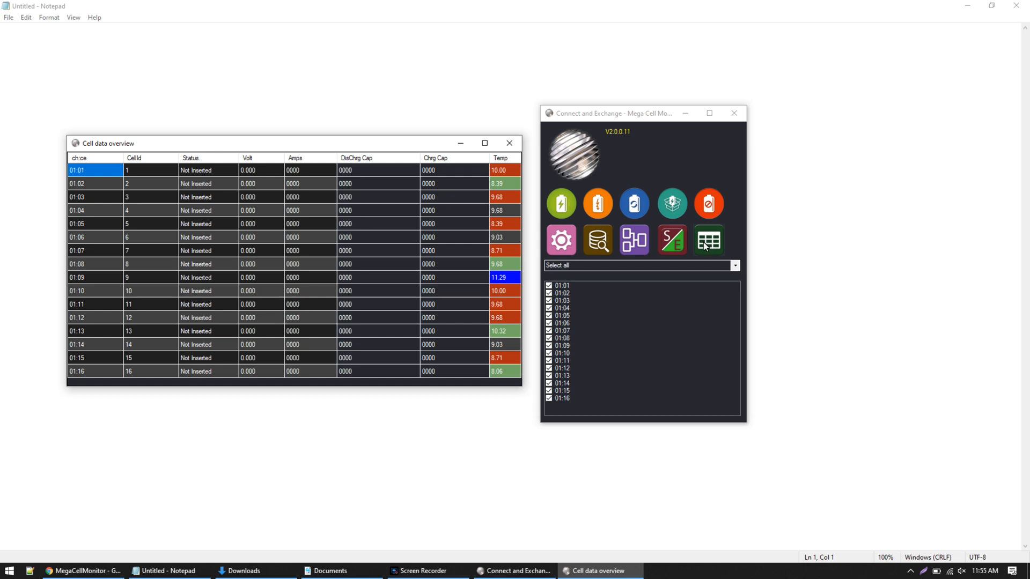
left_click(560, 239)
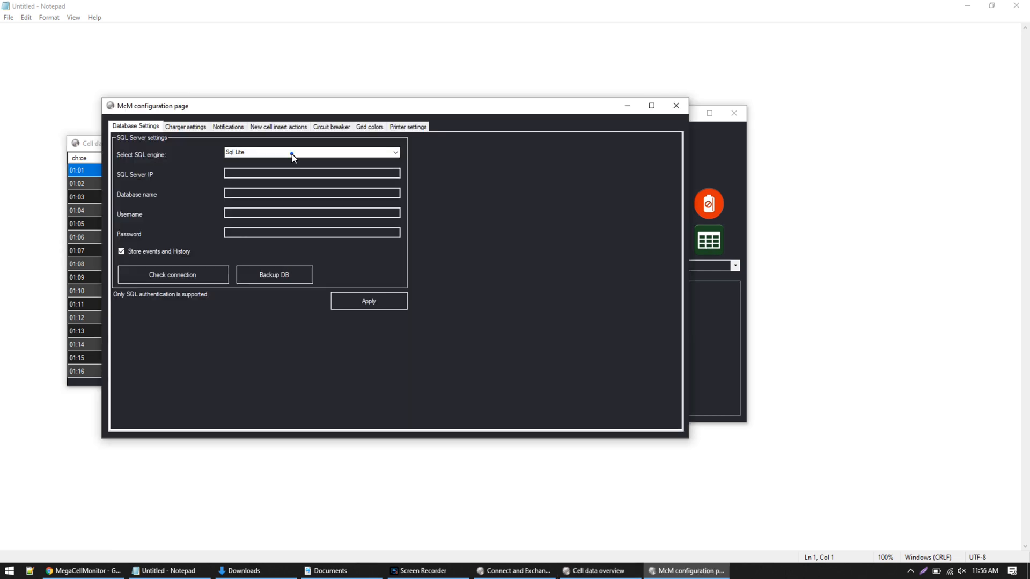
- Load charger 192.168.0.142 settings and set Max Discharge to 1000 mA
left_click(395, 152)
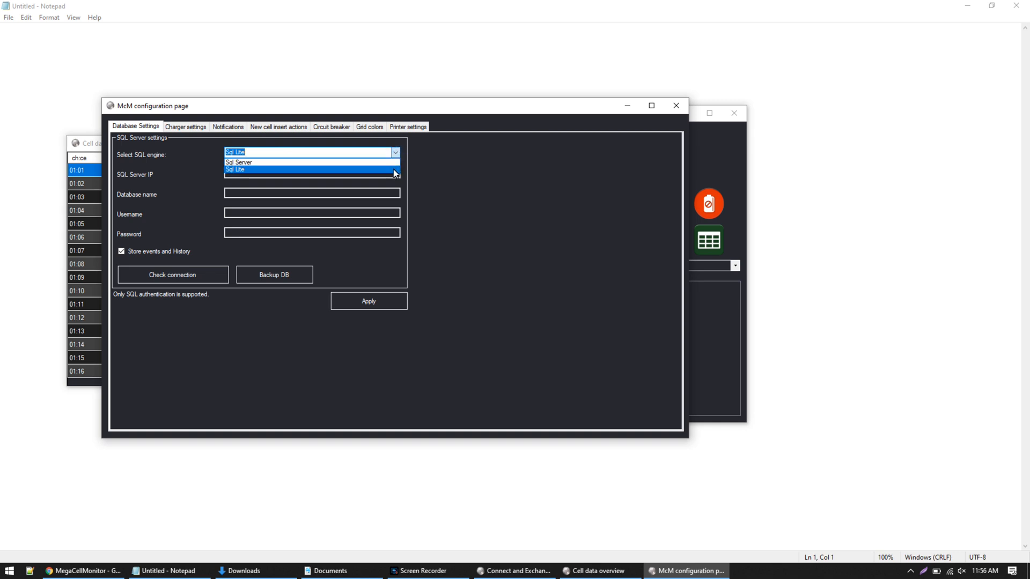
left_click(185, 127)
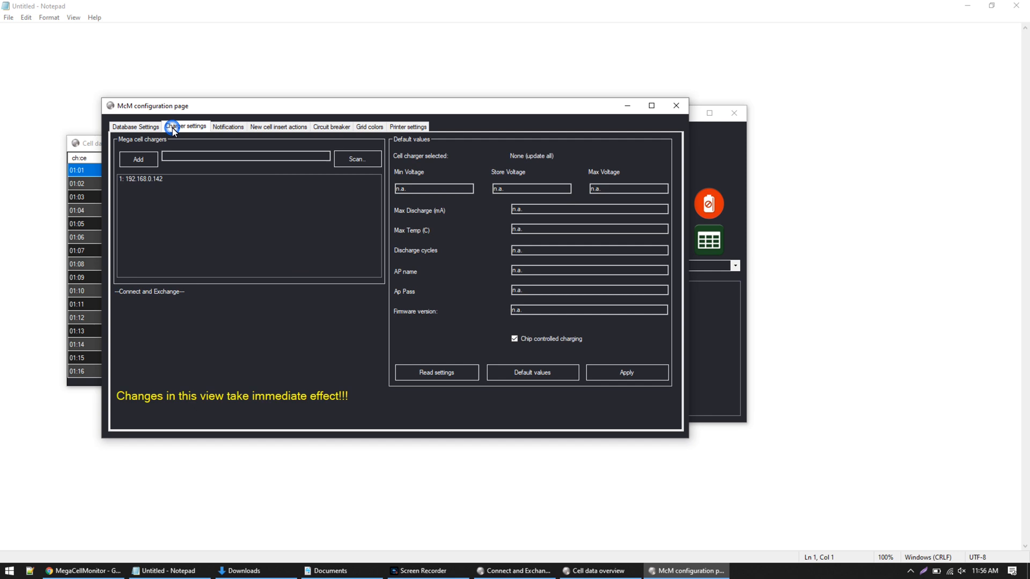
left_click(141, 179)
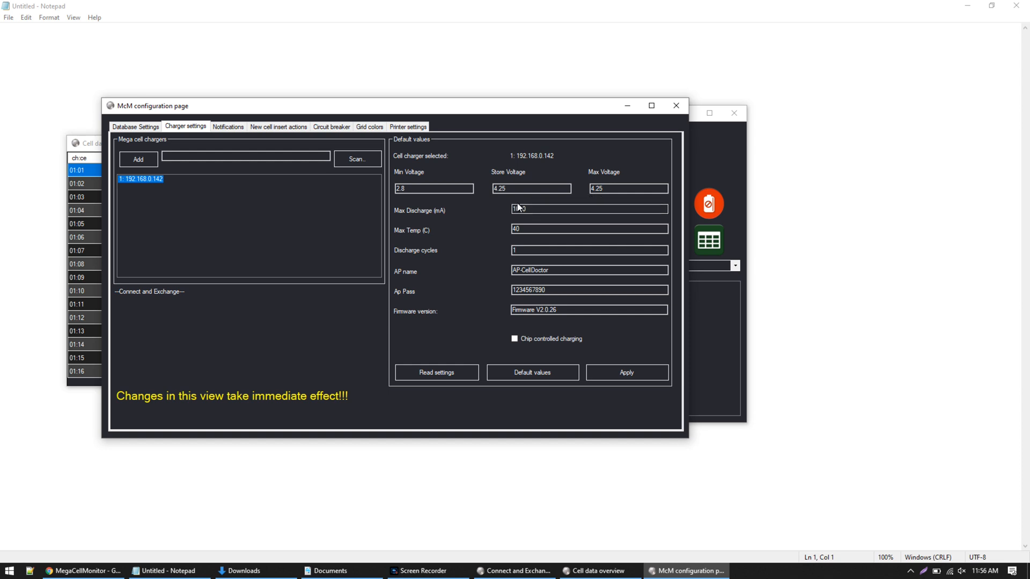
type("1000")
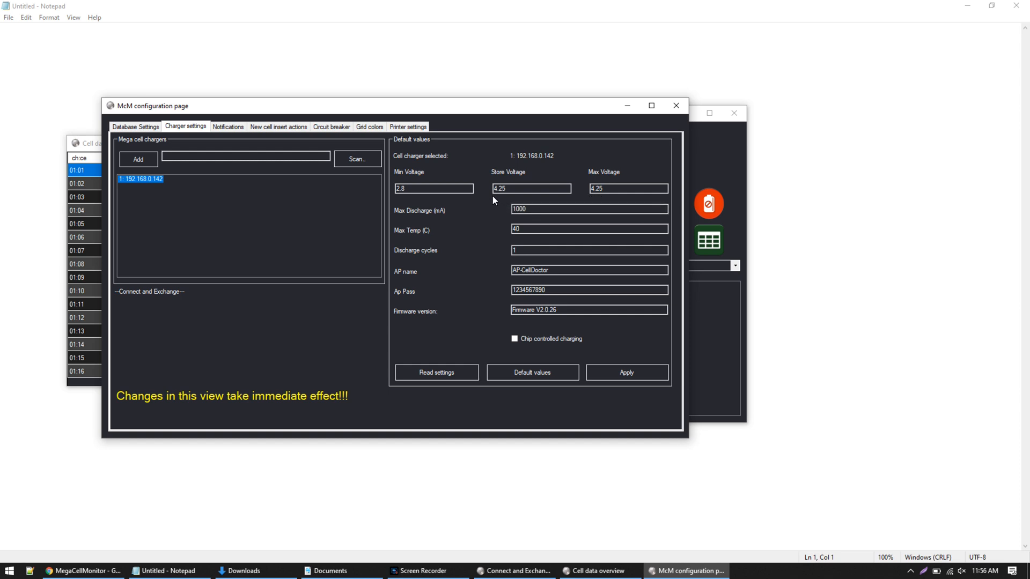
mouse_move(505, 202)
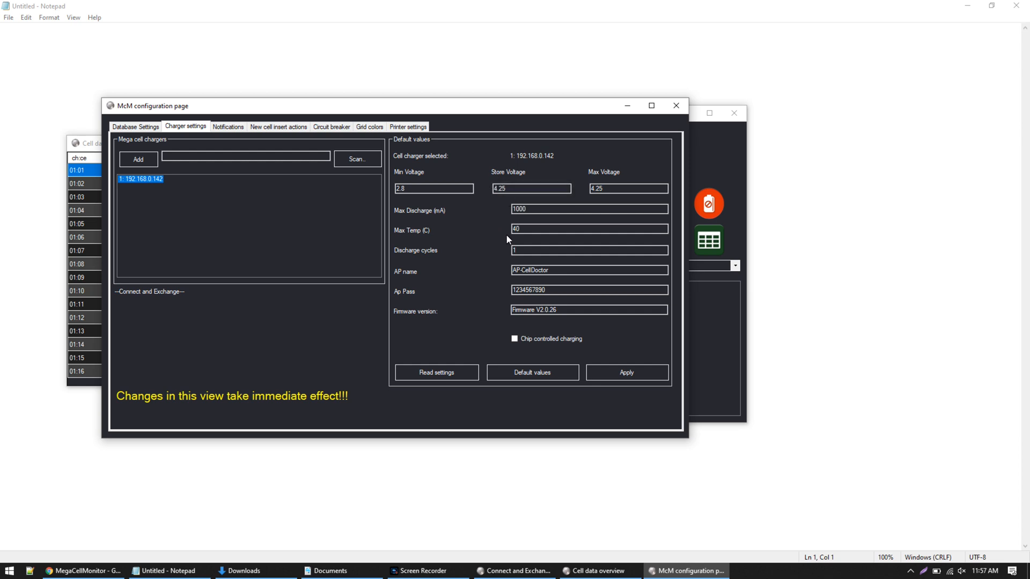
mouse_move(508, 258)
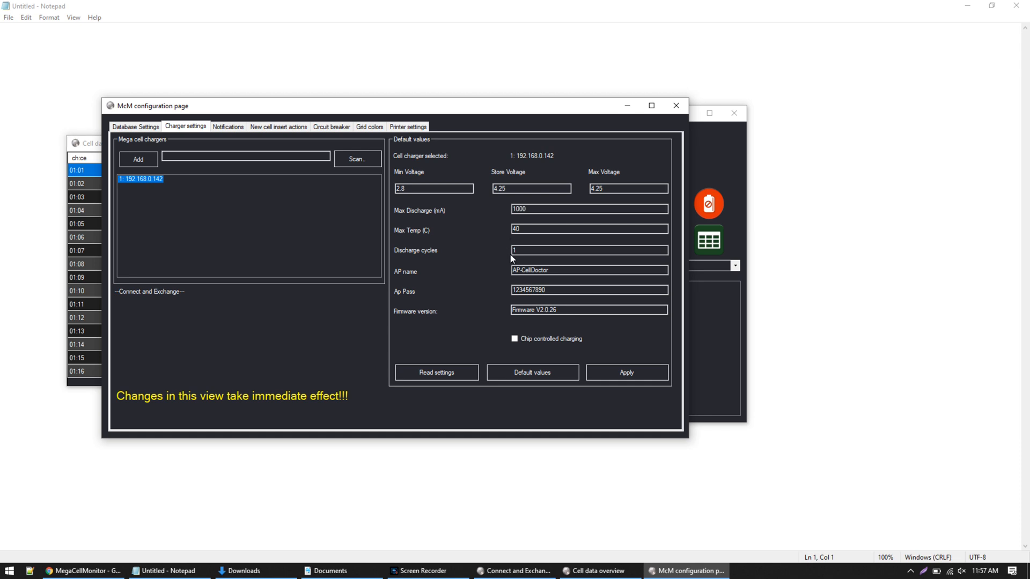
mouse_move(522, 353)
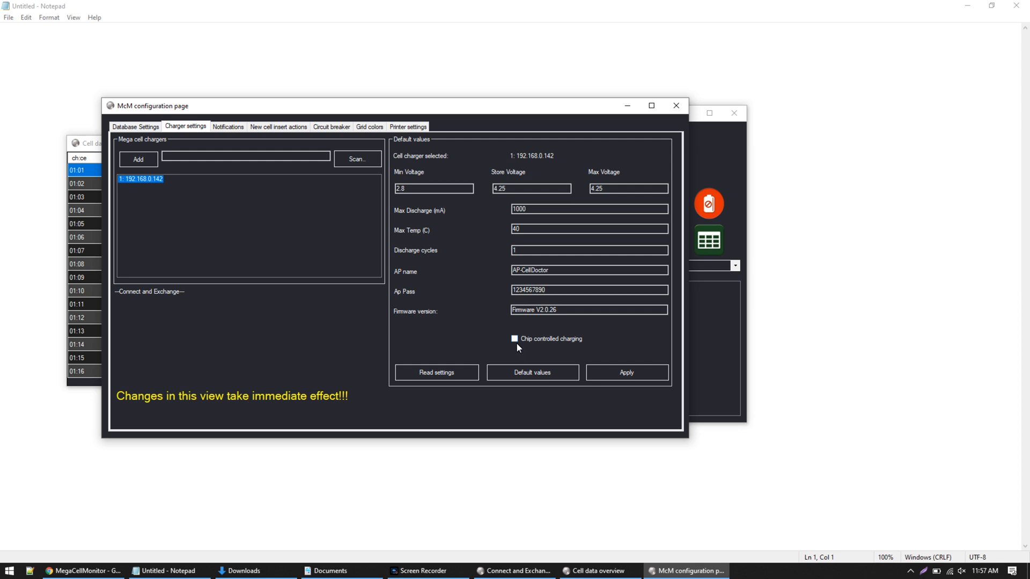
left_click(278, 127)
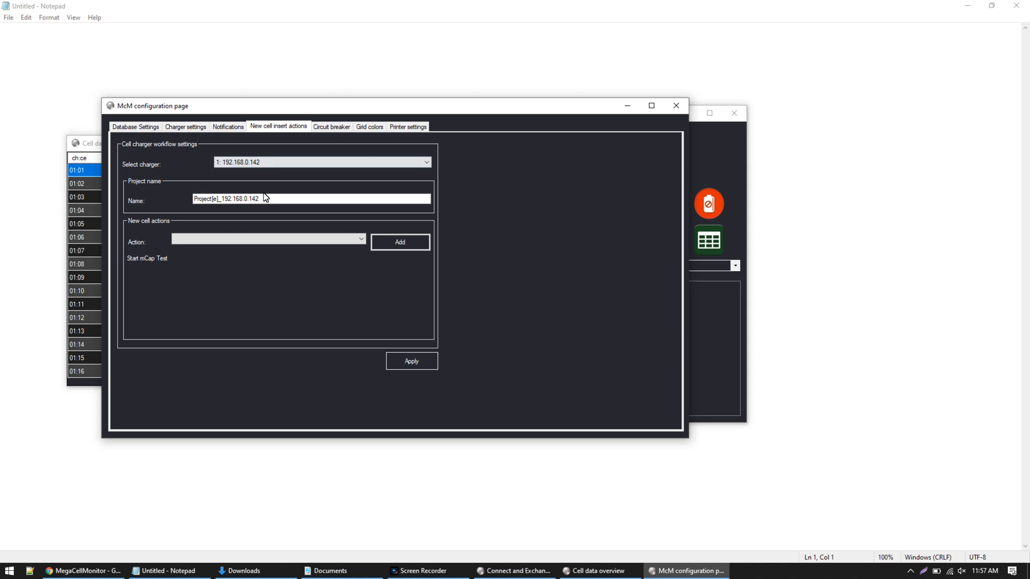
- Select the Start mCap Test workflow step and review the Action dropdown options
left_click(147, 258)
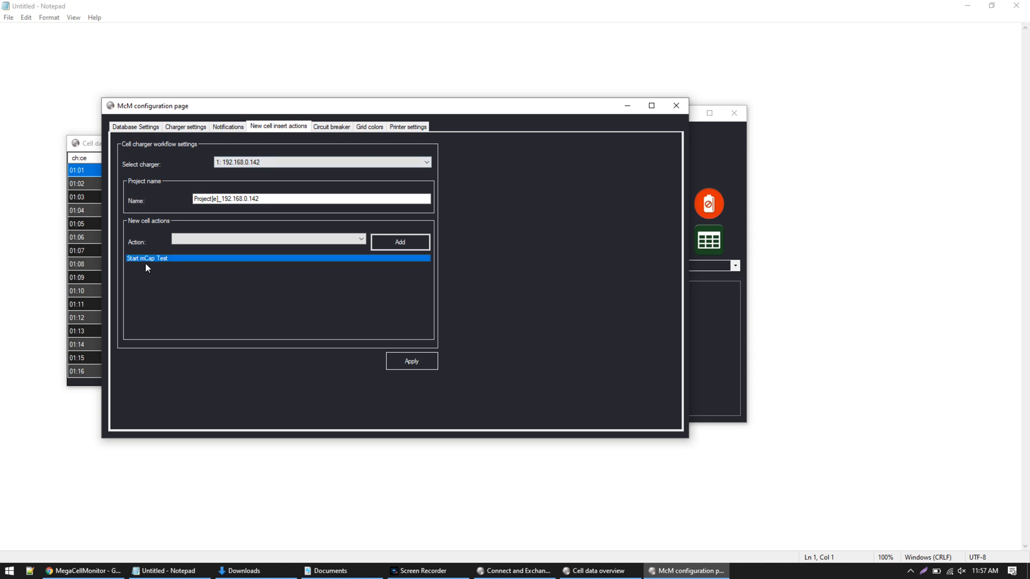
left_click(359, 240)
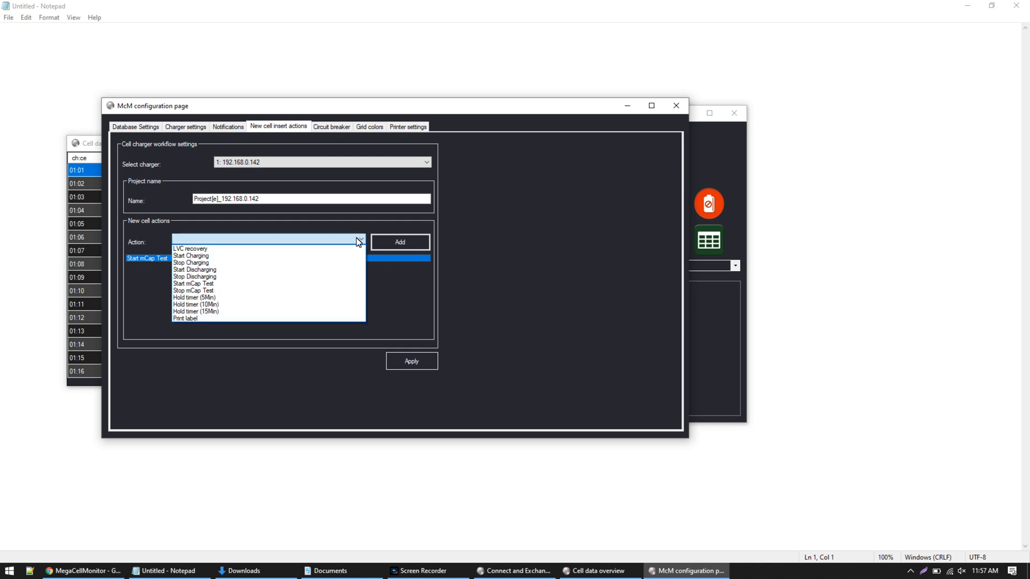
mouse_move(204, 298)
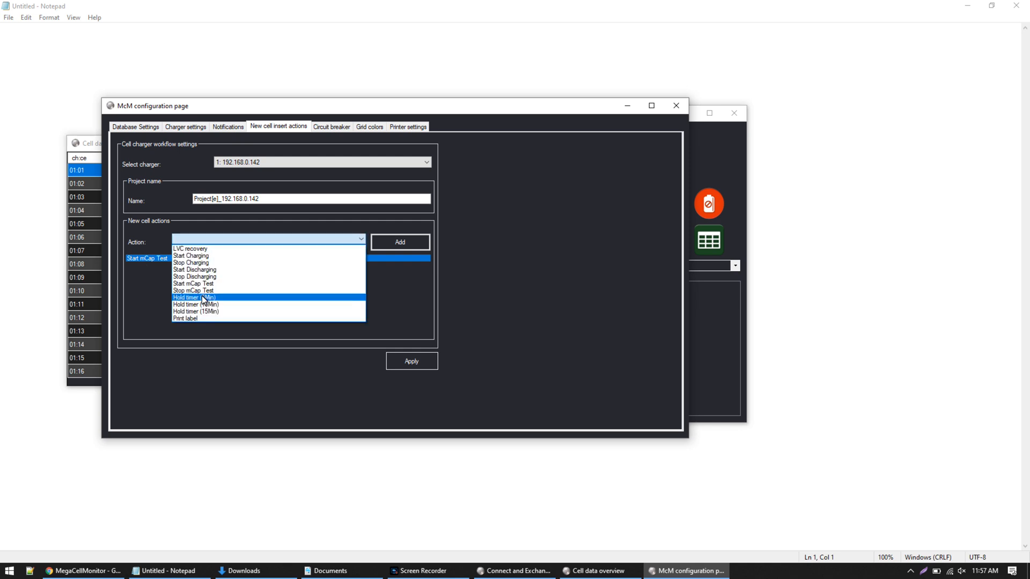
mouse_move(191, 248)
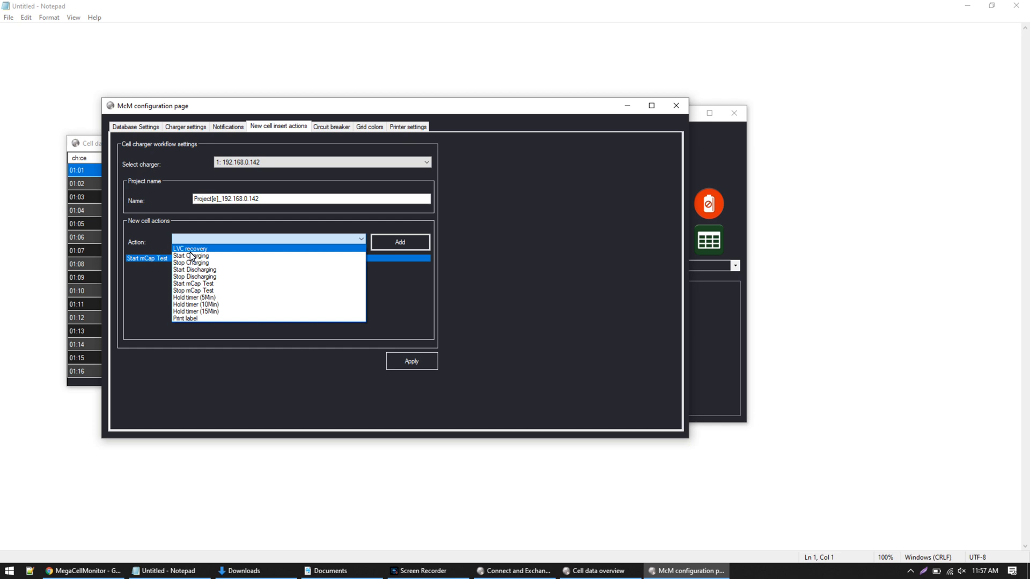
mouse_move(201, 290)
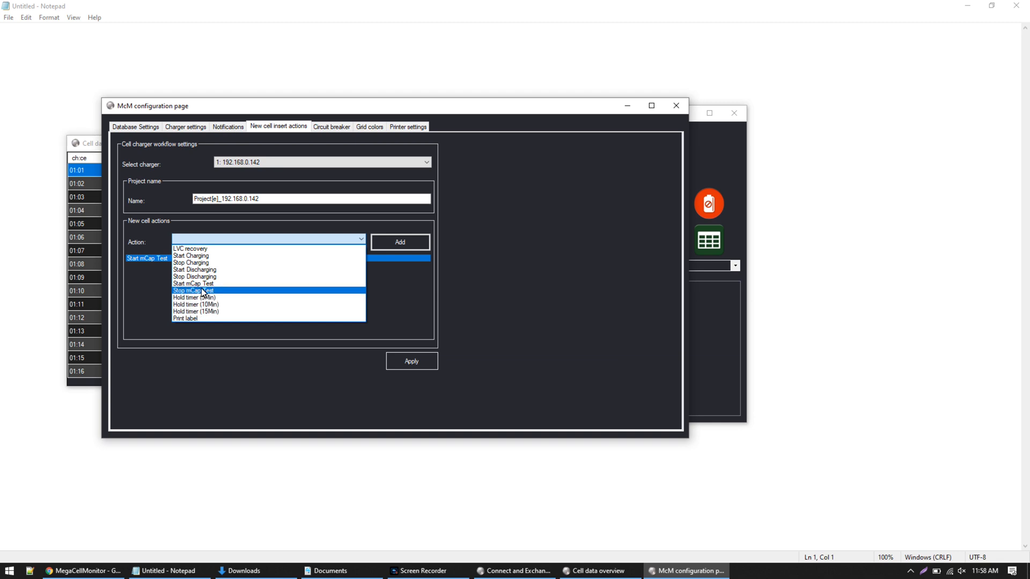
mouse_move(193, 319)
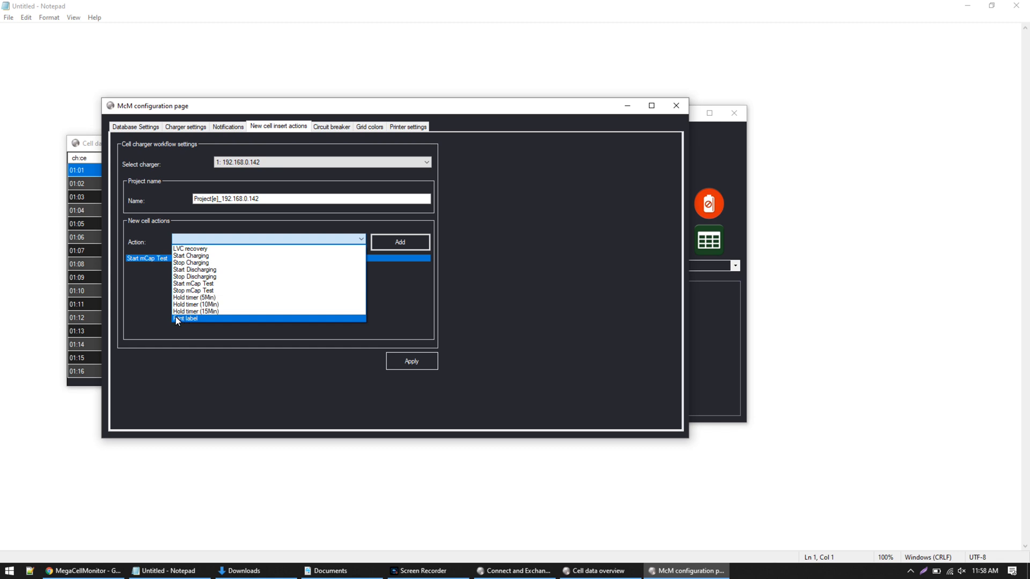
- Check the circuit breaker LVC thresholds, then confirm Start mCap Test in new-cell actions
left_click(332, 126)
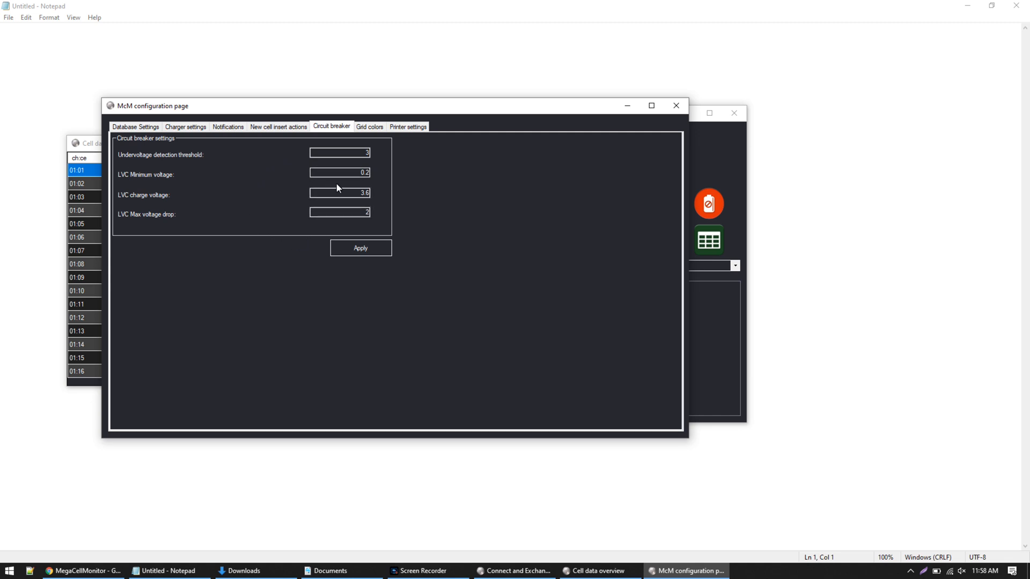
left_click(278, 127)
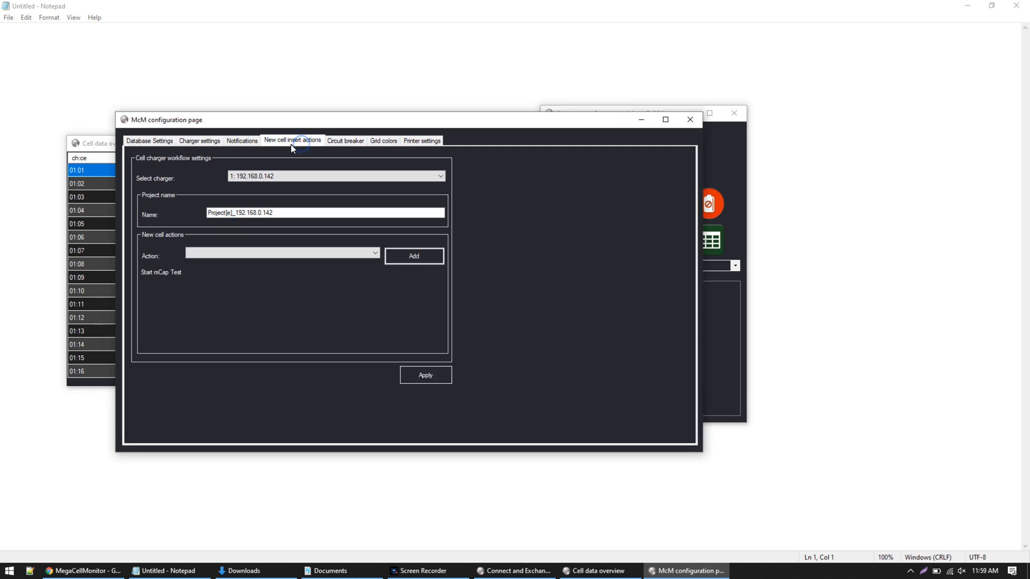
mouse_move(156, 279)
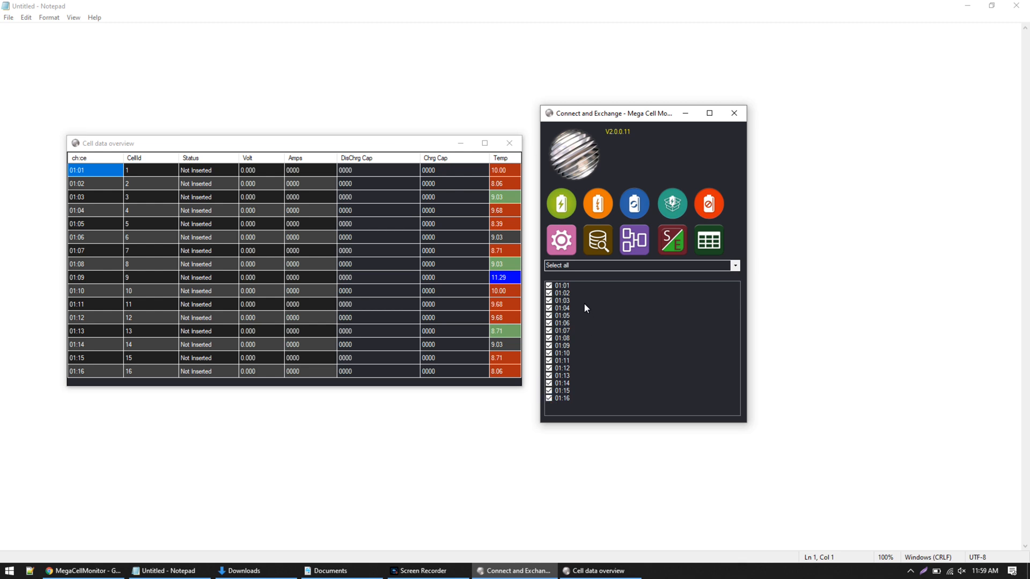
mouse_move(568, 389)
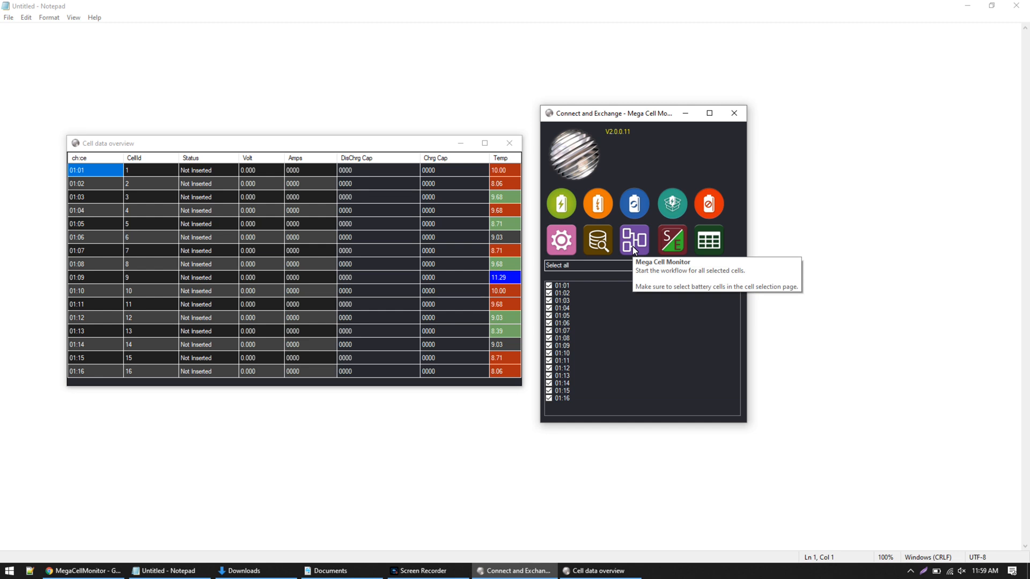
mouse_move(659, 222)
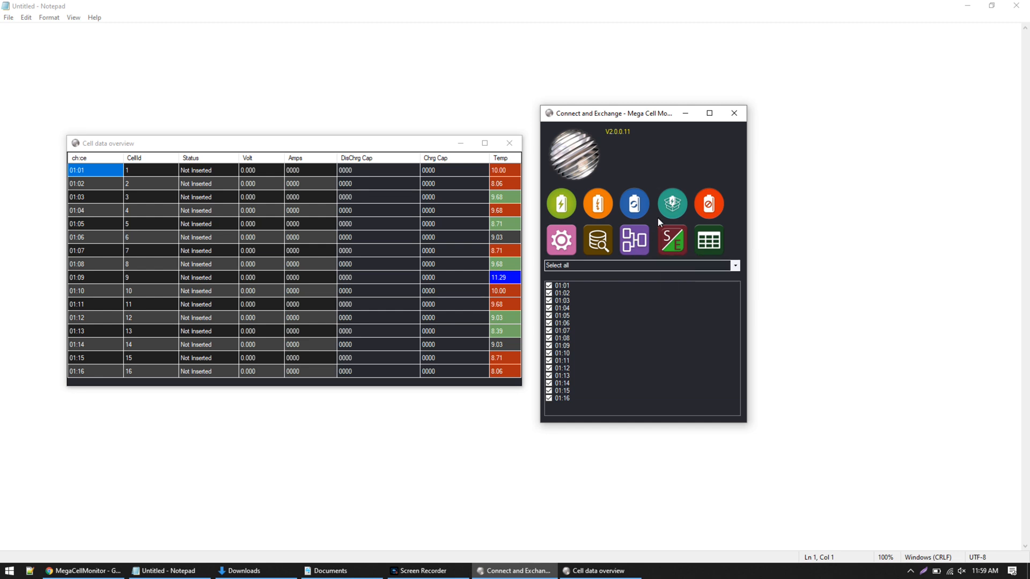
mouse_move(633, 239)
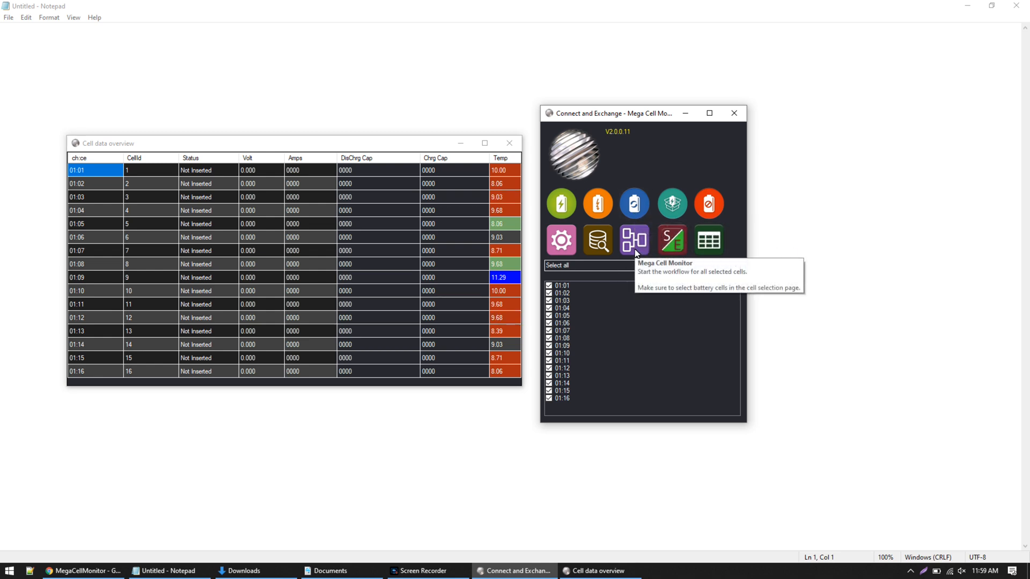
- Launch the new mCap workflow on all 16 selected cells so every channel reads Start new workflow
left_click(634, 239)
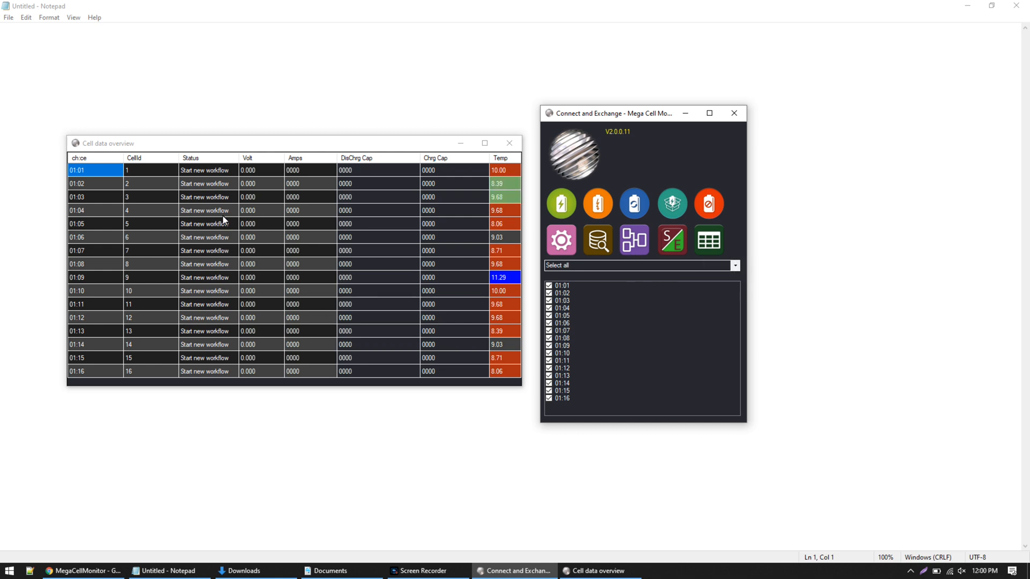
mouse_move(194, 176)
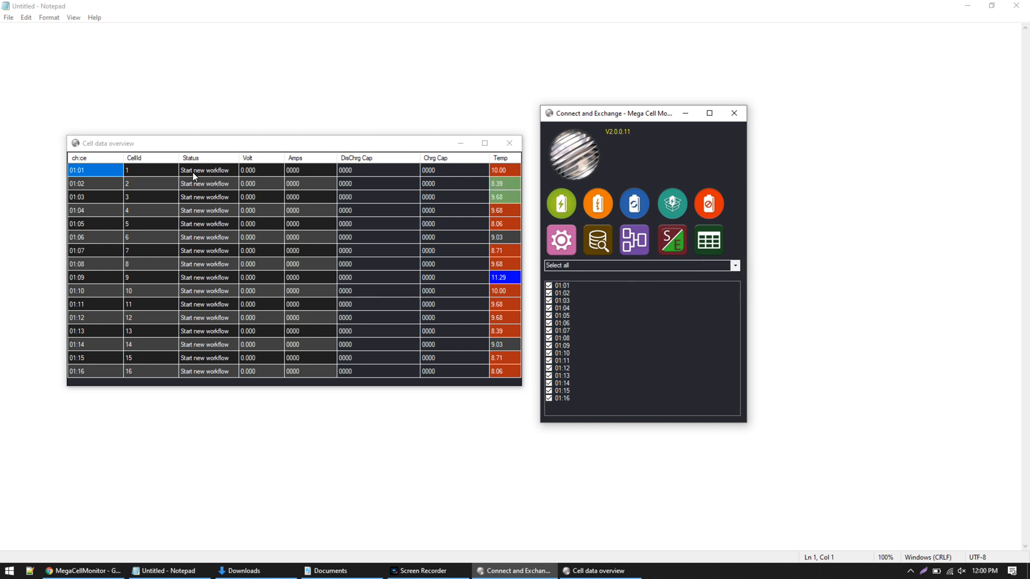
mouse_move(214, 181)
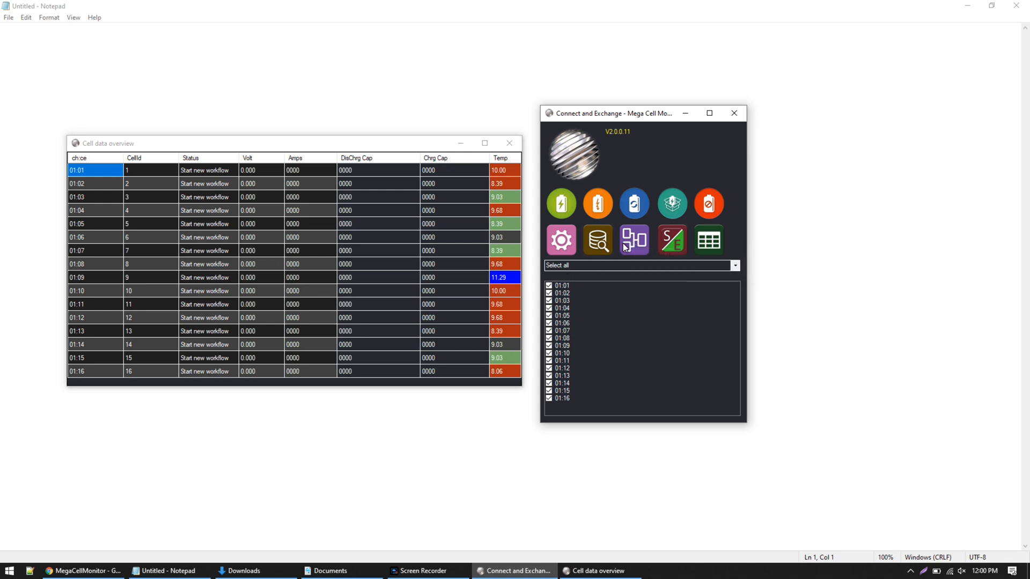
mouse_move(632, 239)
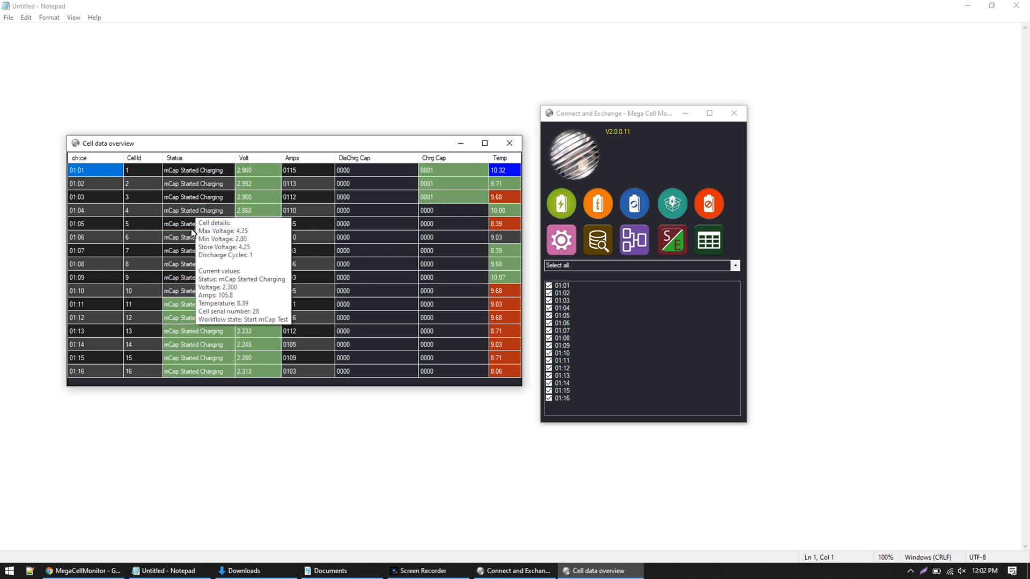
mouse_move(172, 344)
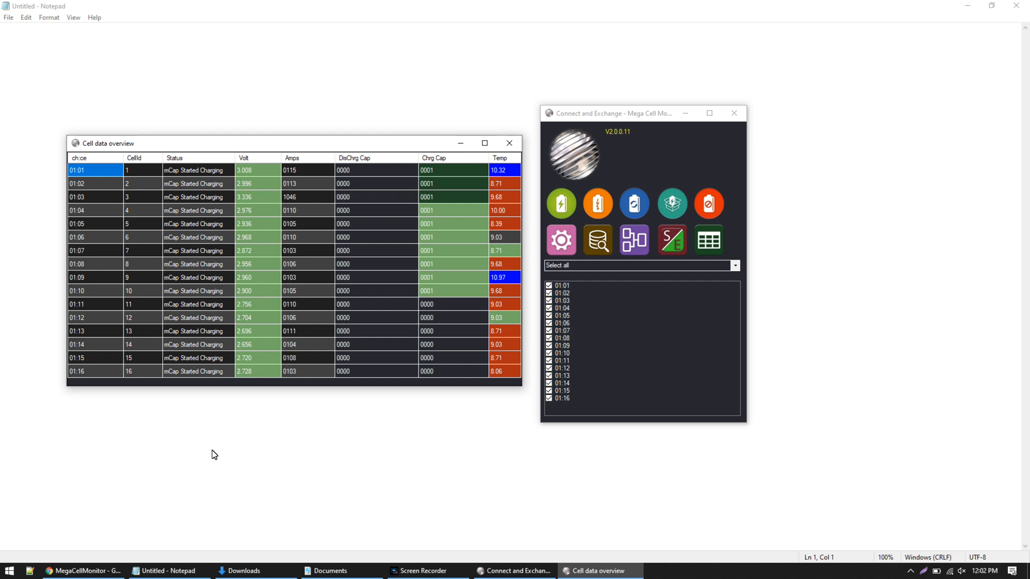
left_click(559, 239)
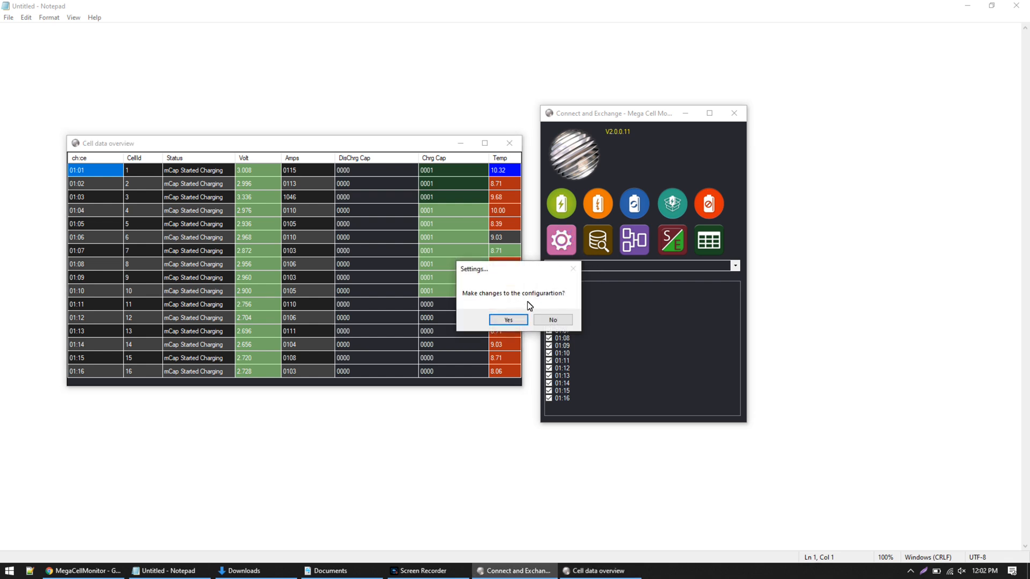
left_click(507, 320)
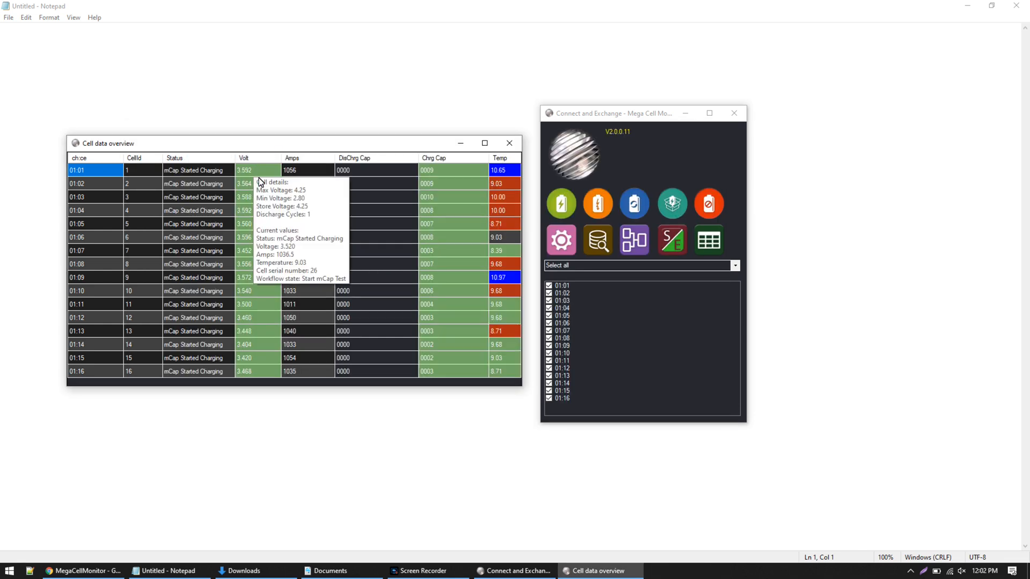
mouse_move(238, 143)
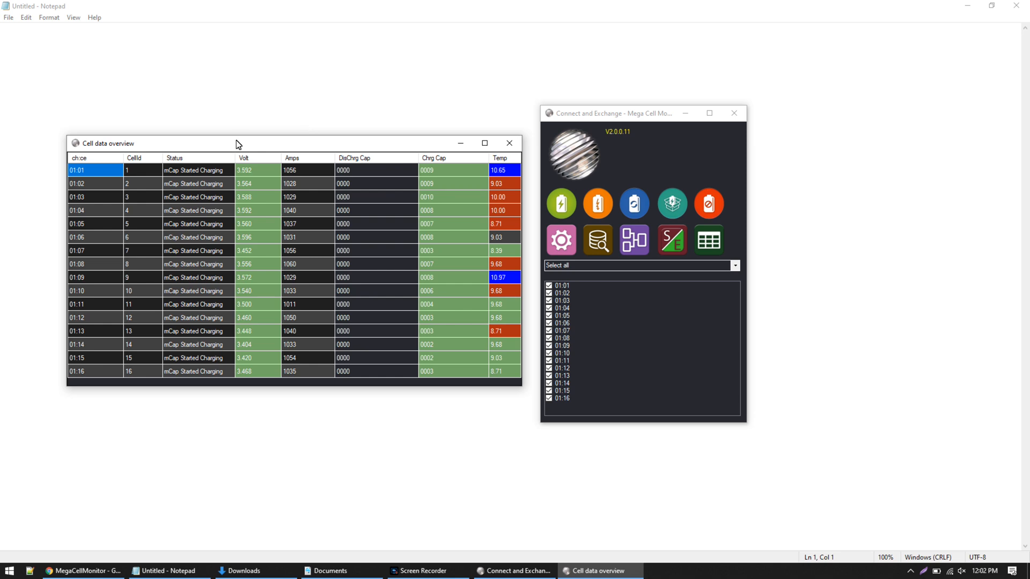
mouse_move(202, 146)
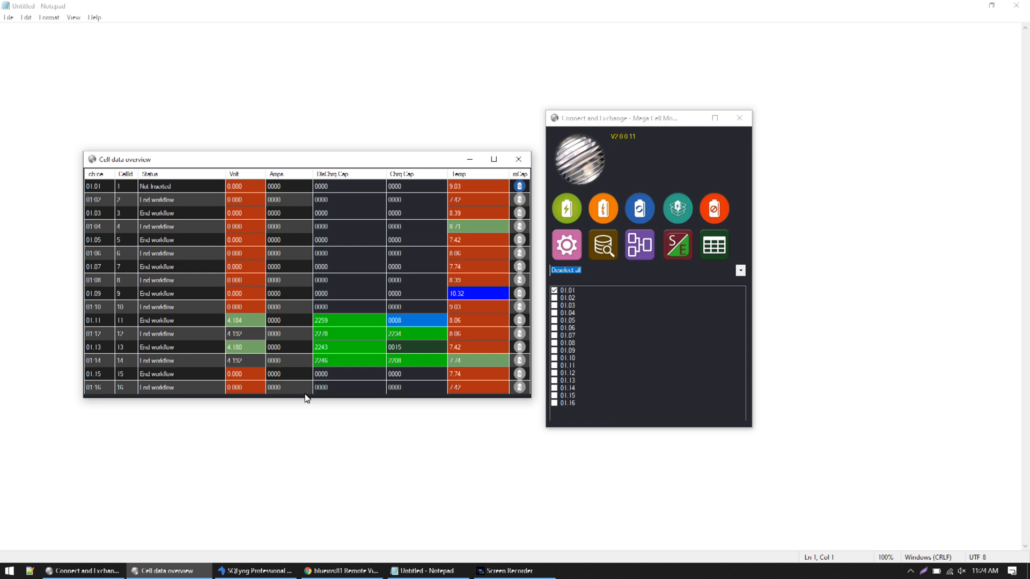
mouse_move(329, 391)
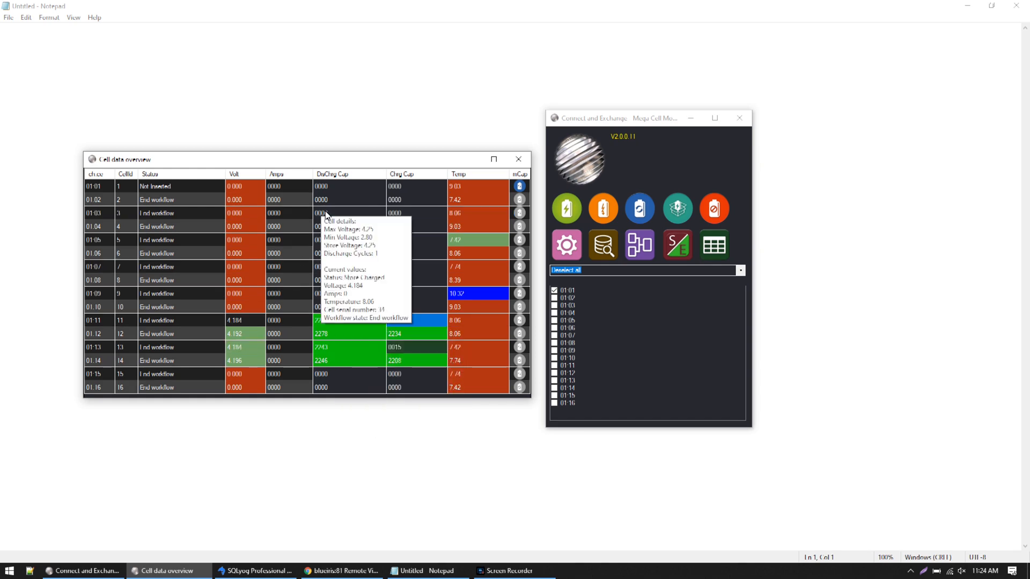
mouse_move(339, 374)
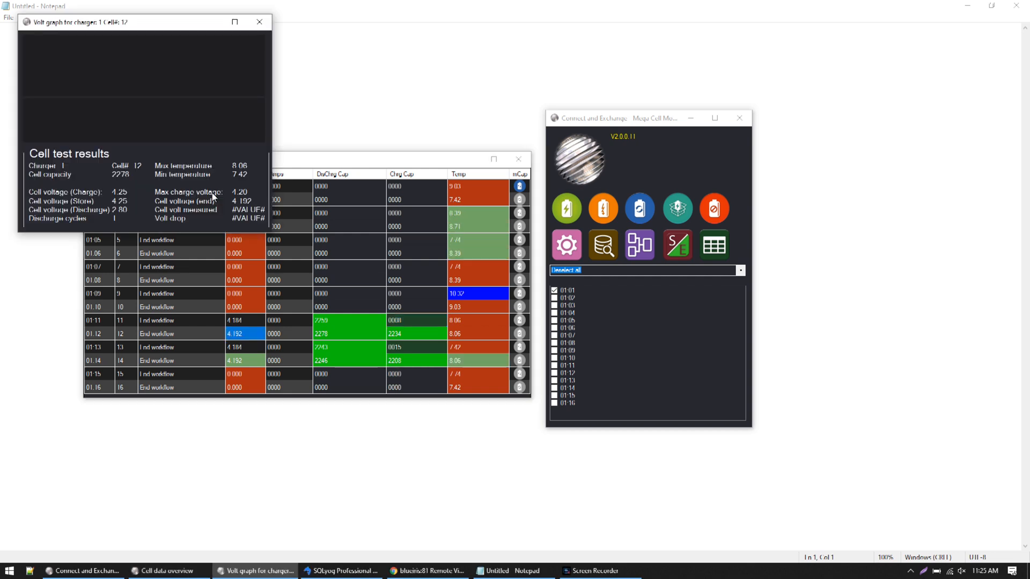
mouse_move(119, 35)
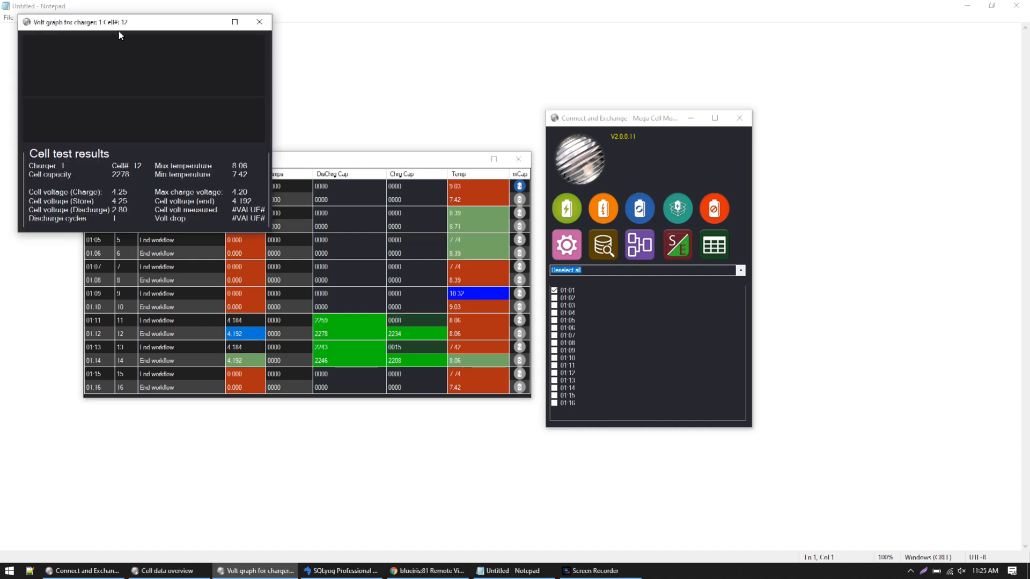
mouse_move(185, 100)
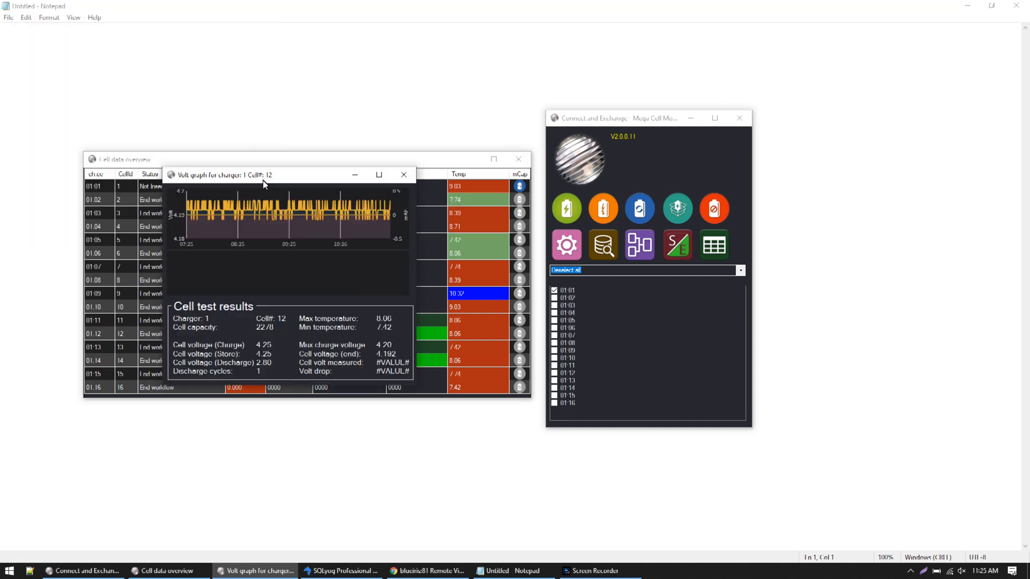
mouse_move(185, 242)
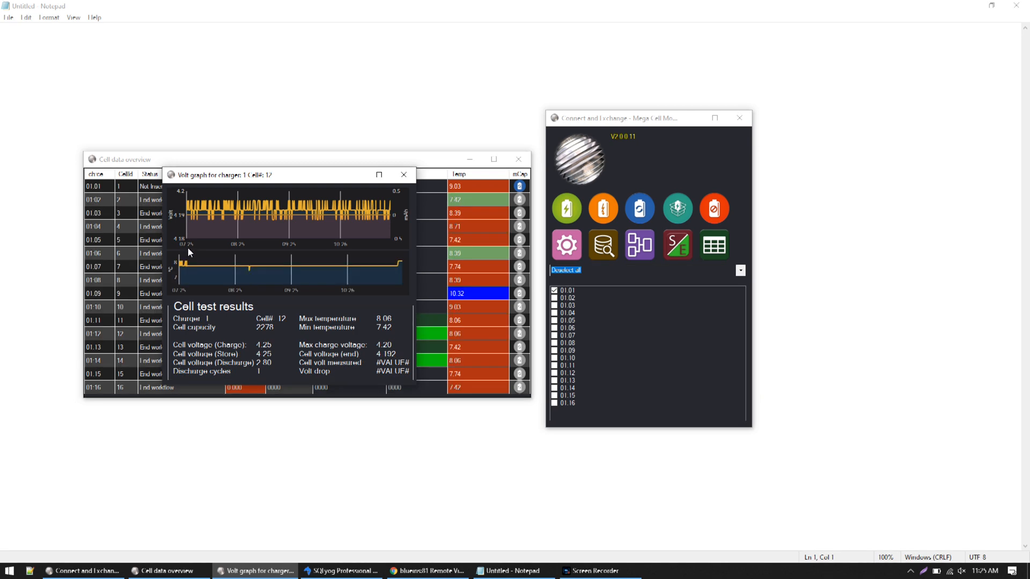
mouse_move(191, 249)
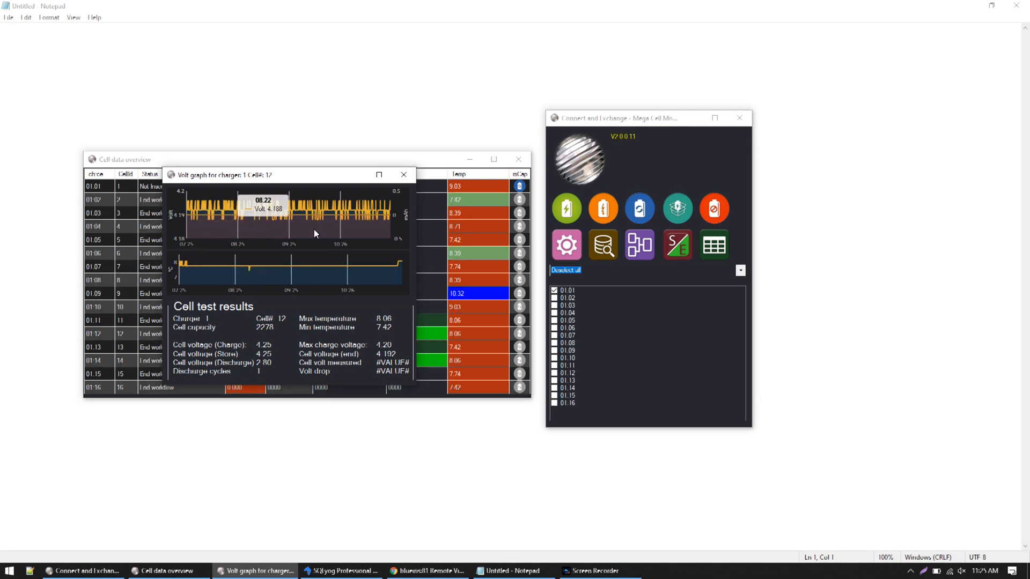
mouse_move(200, 228)
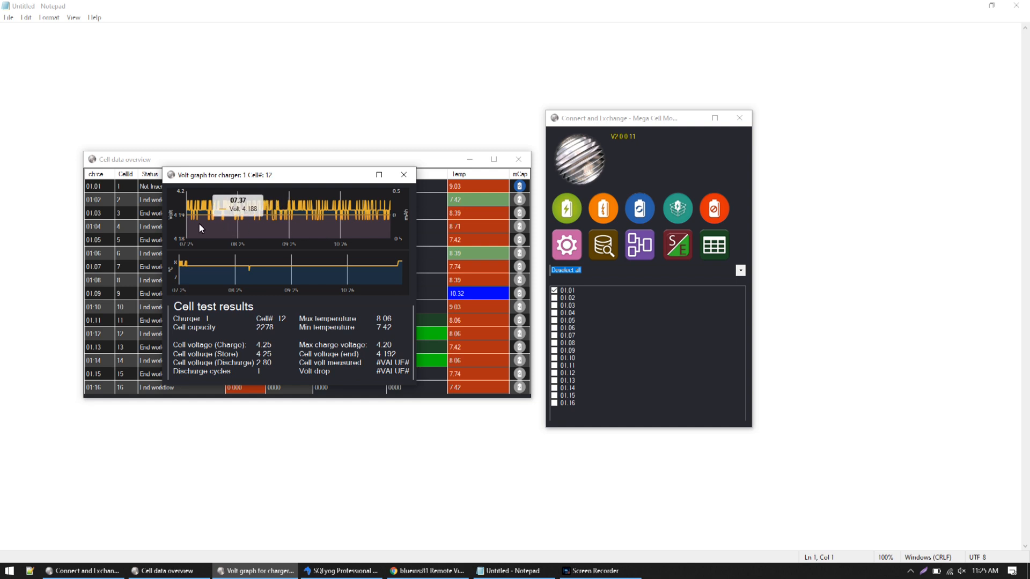
mouse_move(188, 245)
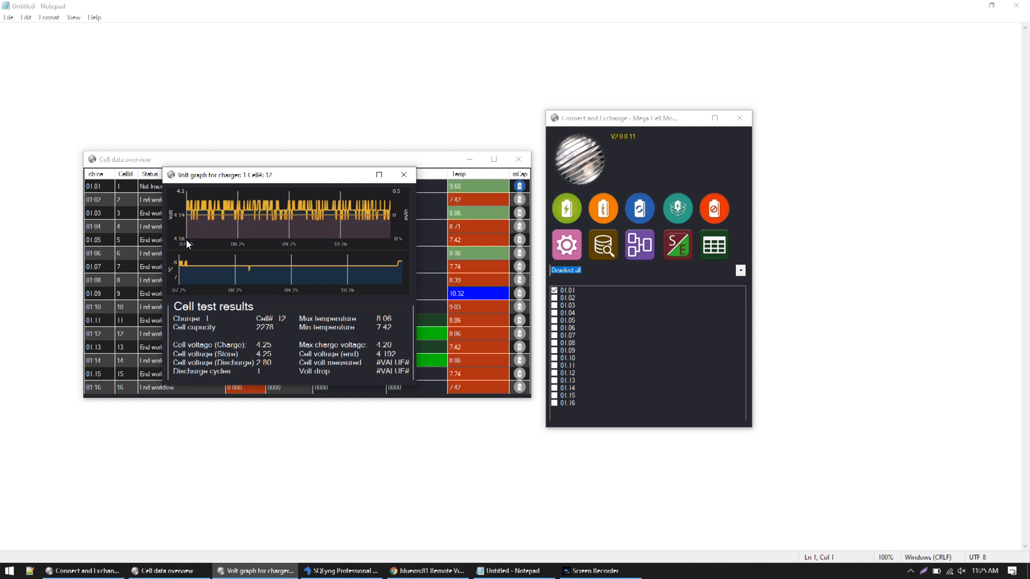
mouse_move(402, 175)
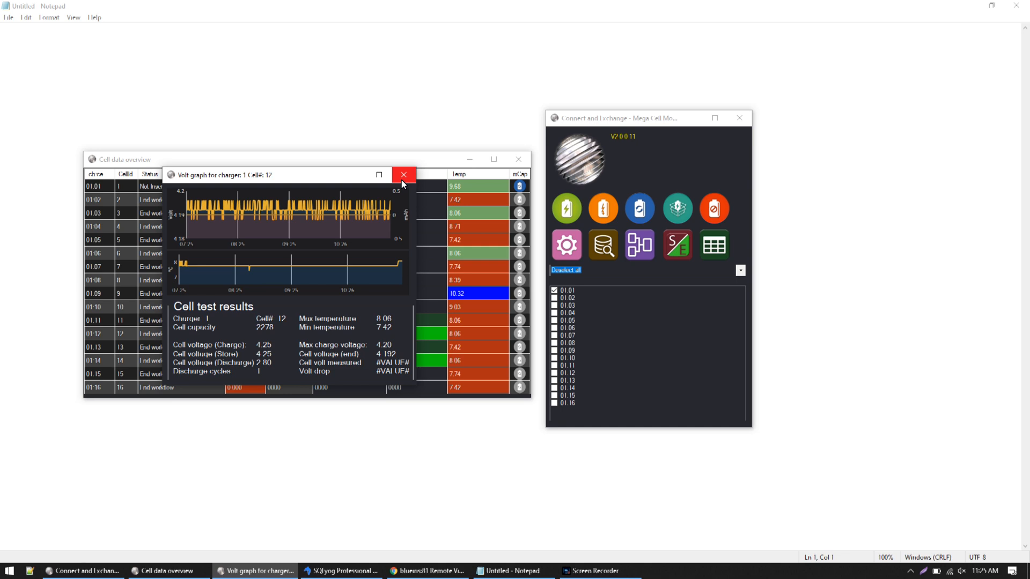
mouse_move(402, 174)
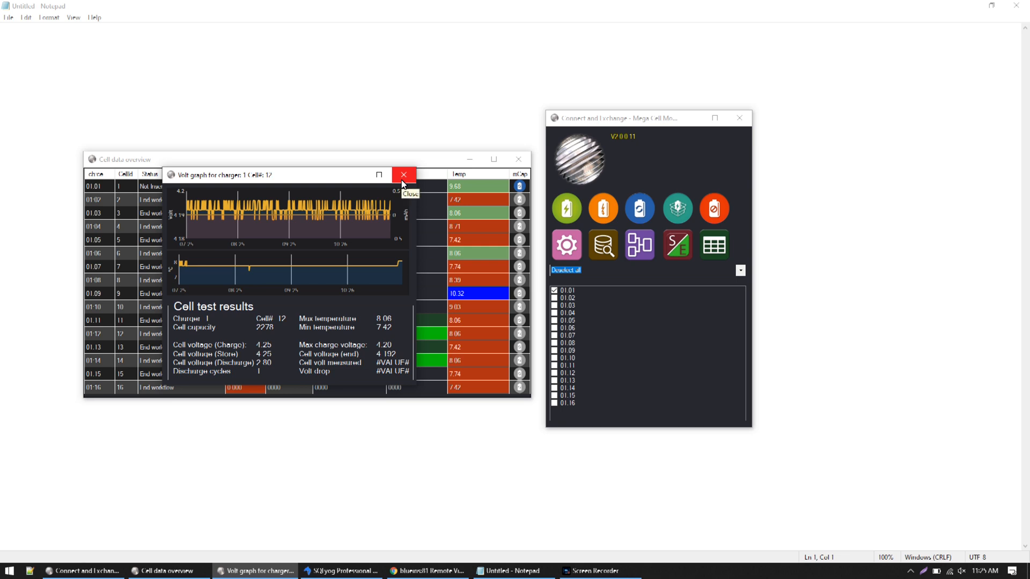